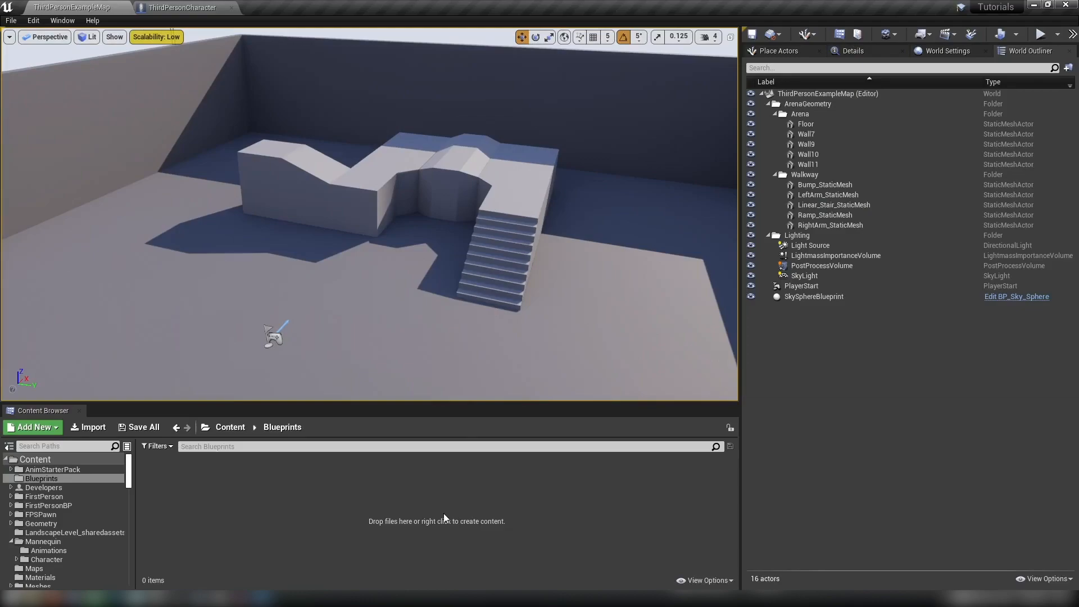
pyautogui.moveTo(480, 506)
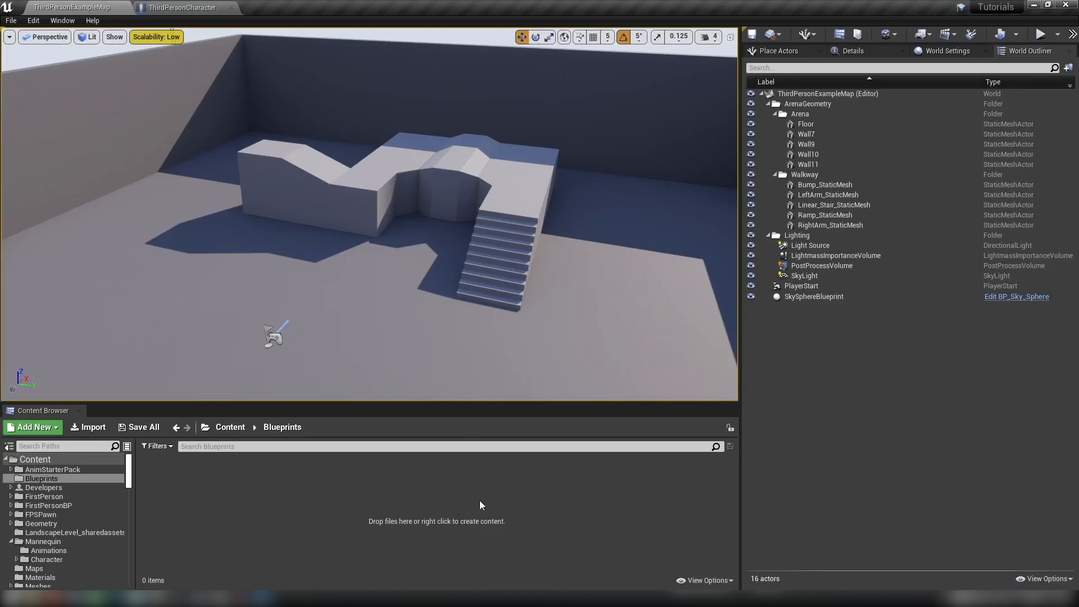
pyautogui.moveTo(449, 485)
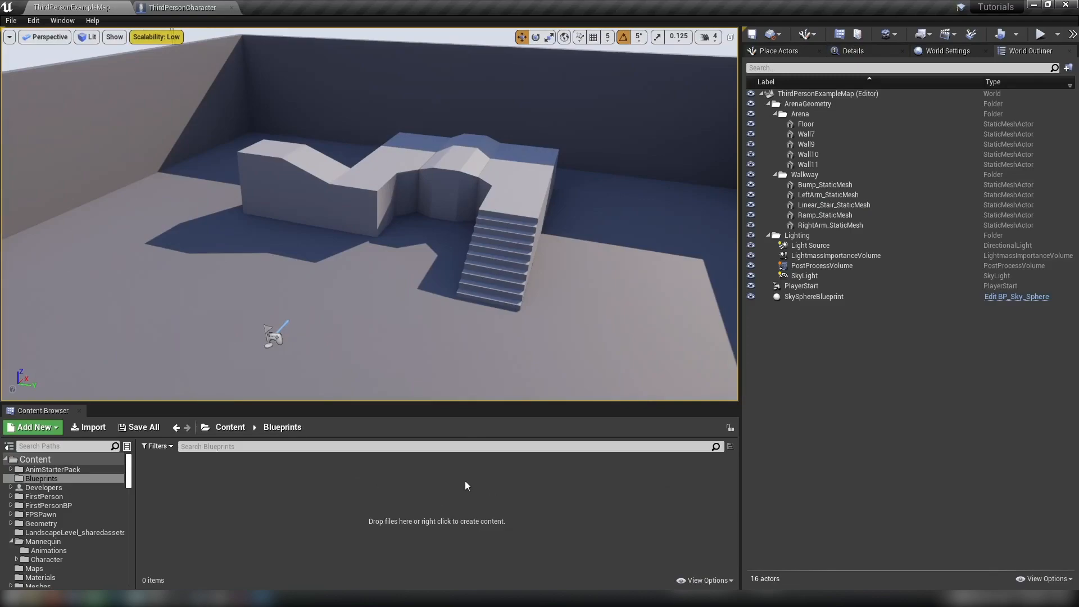
pyautogui.moveTo(441, 494)
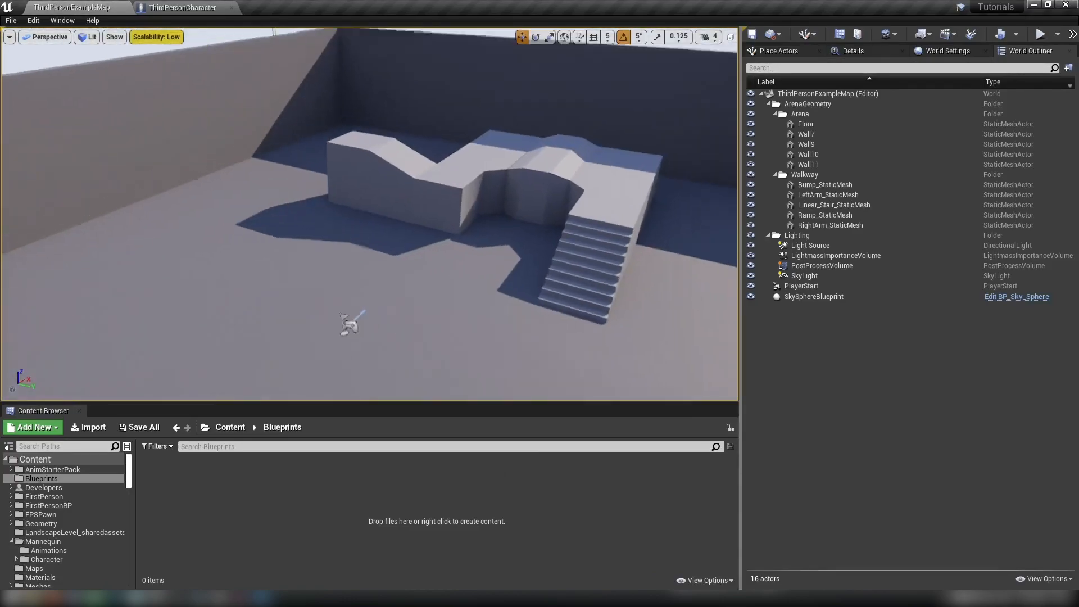
# - Search the level actors for trigger and directional light entries and browse the light types and world settings
pyautogui.click(810, 245)
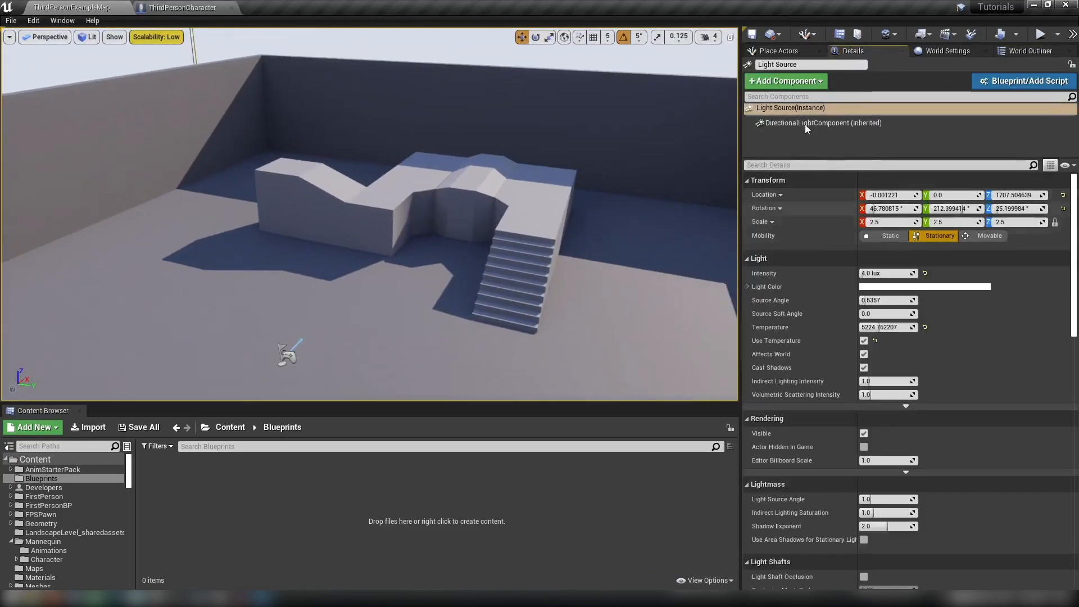
pyautogui.write('trig')
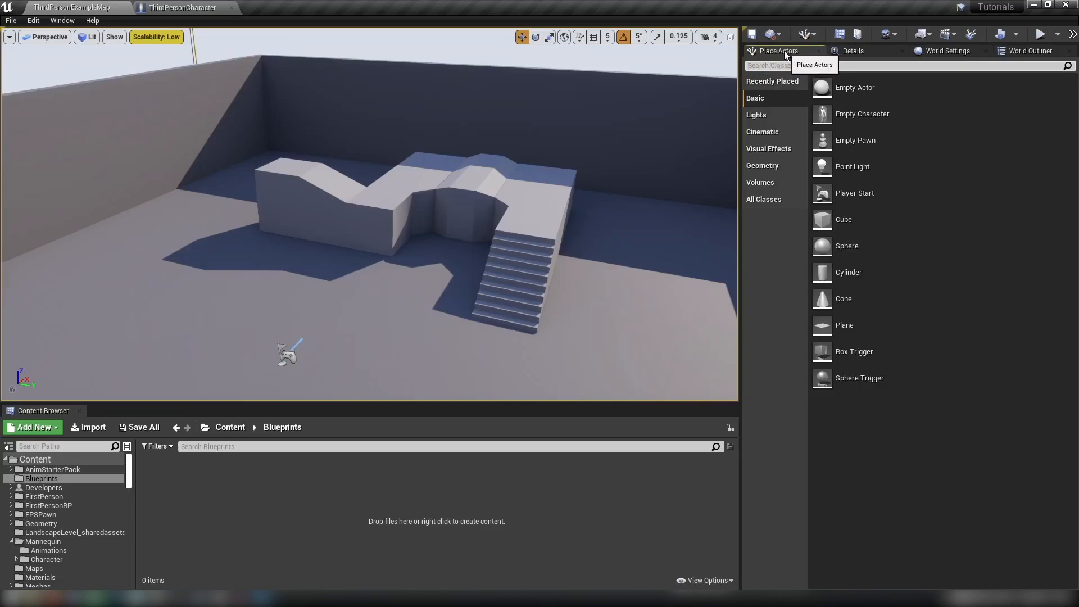
pyautogui.write('dir')
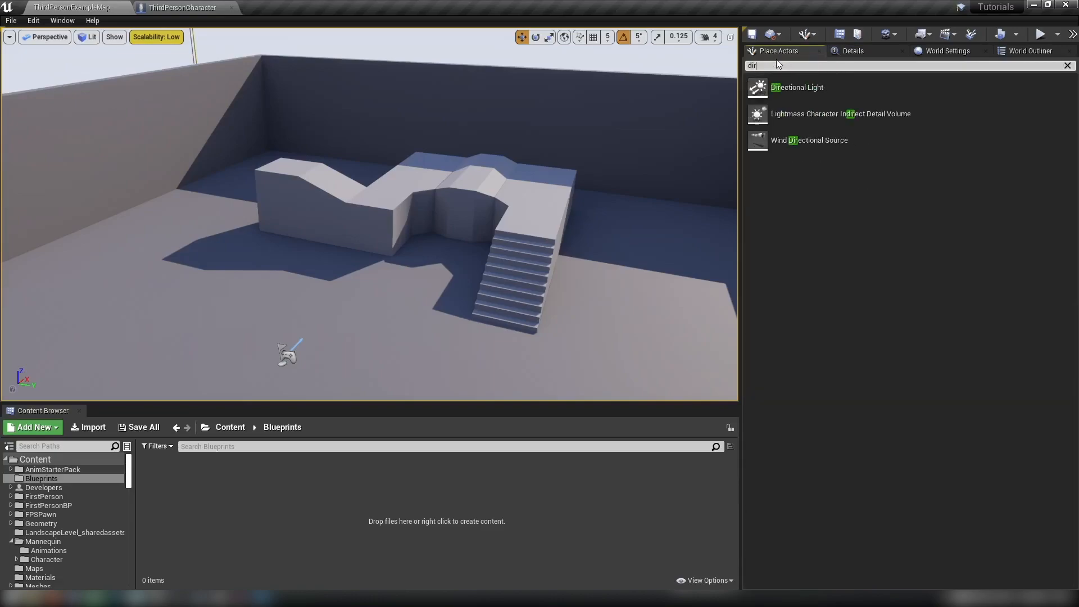
pyautogui.click(1068, 65)
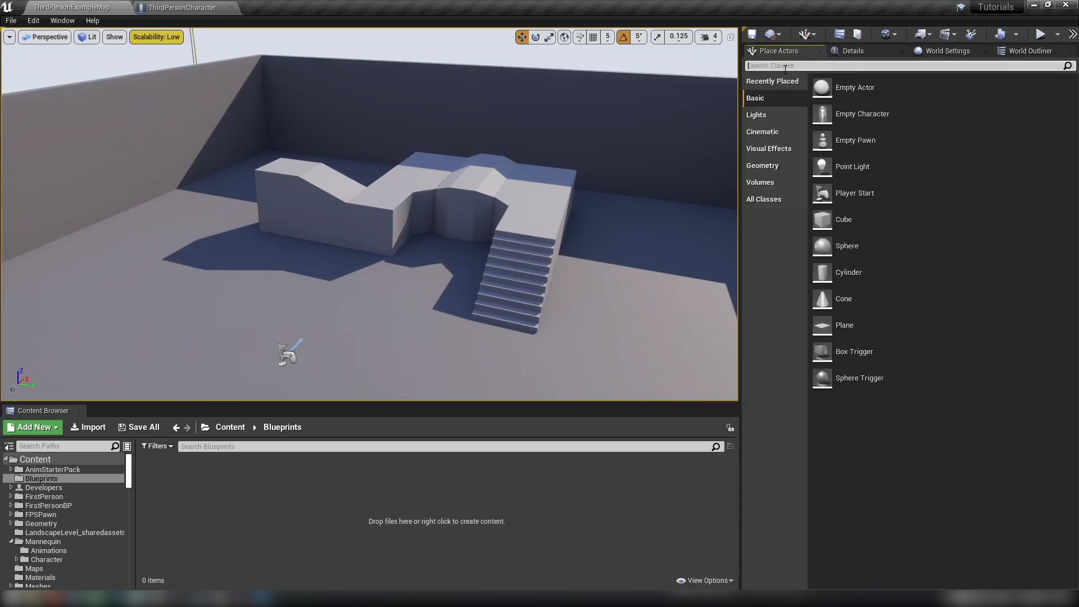
pyautogui.click(755, 114)
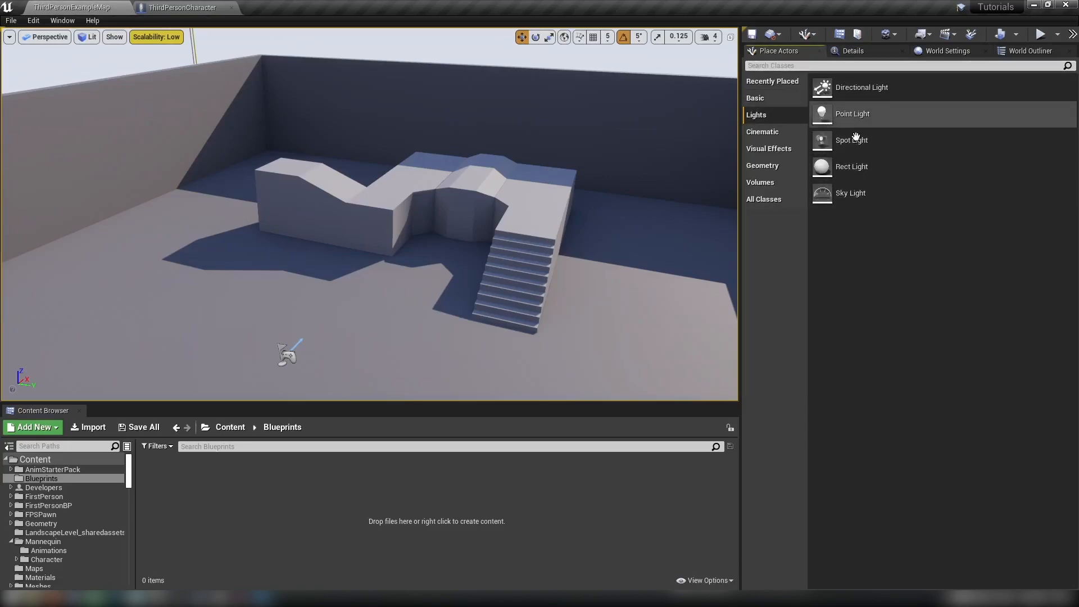
pyautogui.click(949, 50)
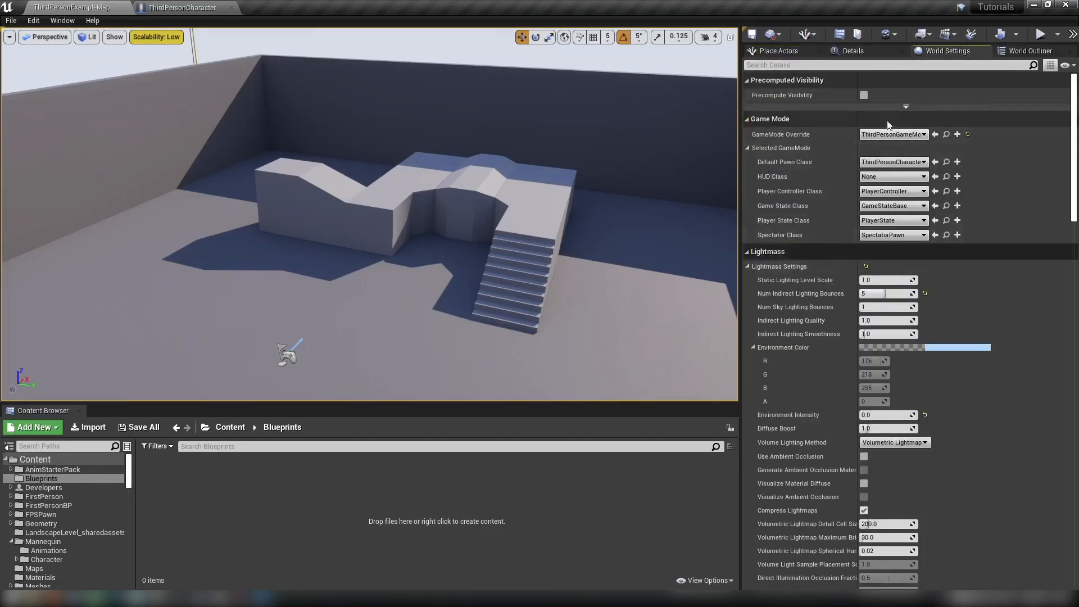
pyautogui.click(1026, 51)
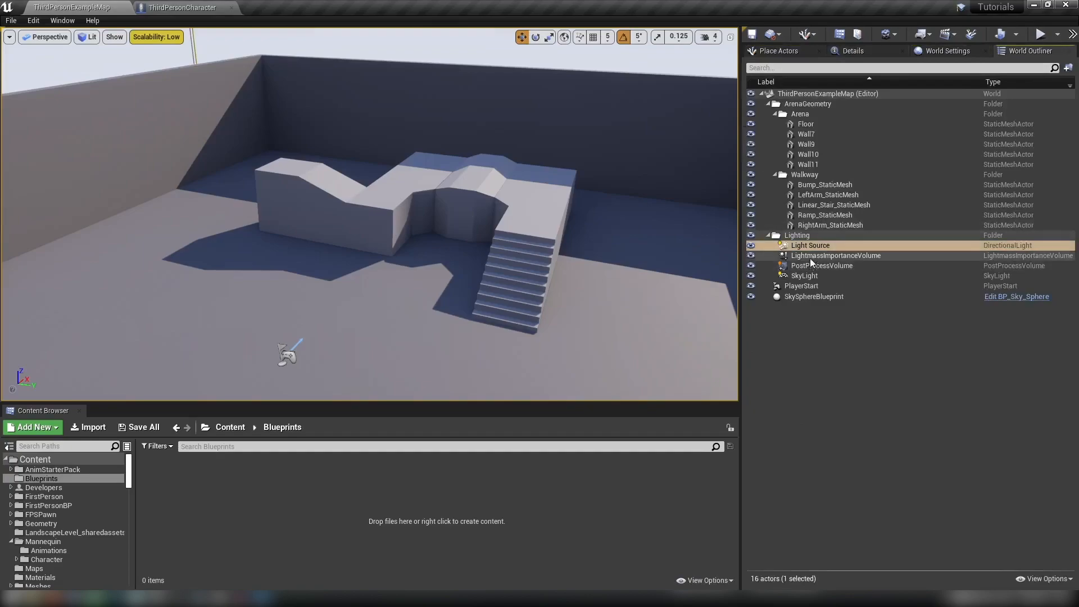
# - Select the directional Light Source actor, then create material Clouds_MAT and open it for editing
pyautogui.click(811, 245)
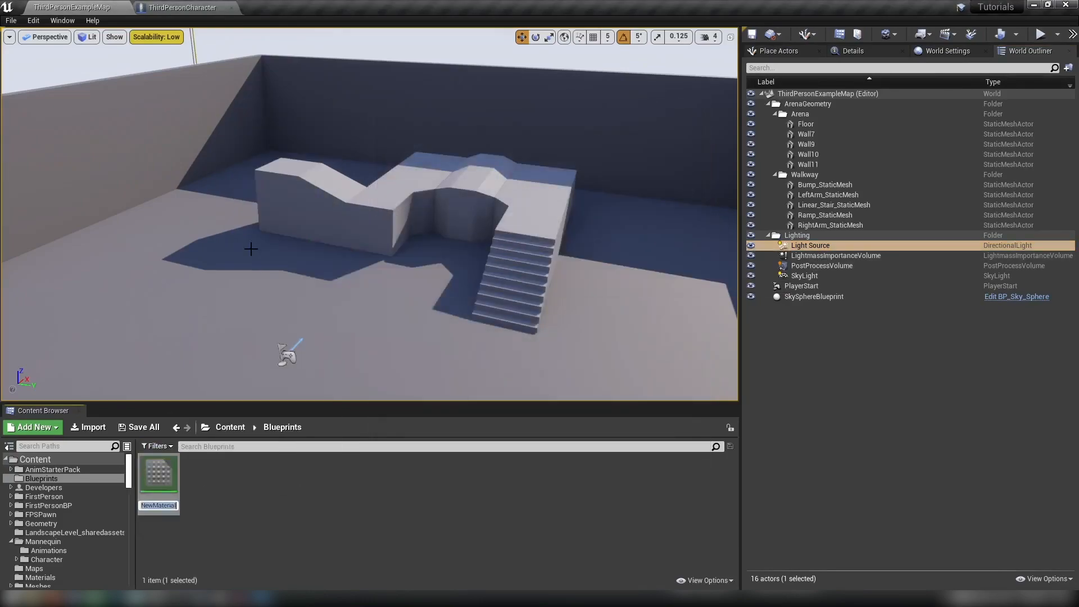
pyautogui.write('Clouds_MAT')
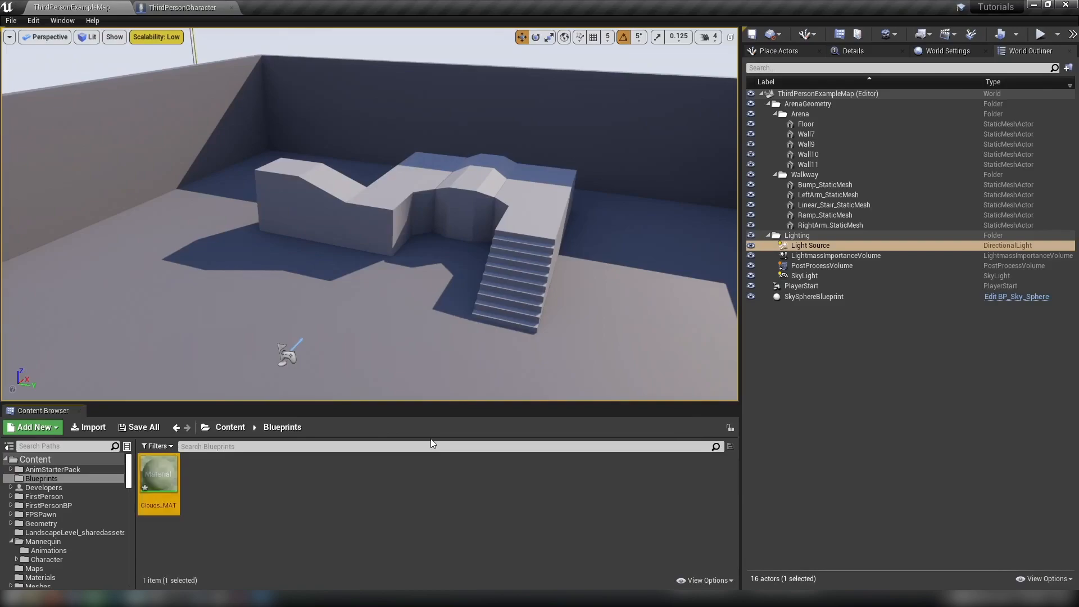
pyautogui.doubleClick(159, 473)
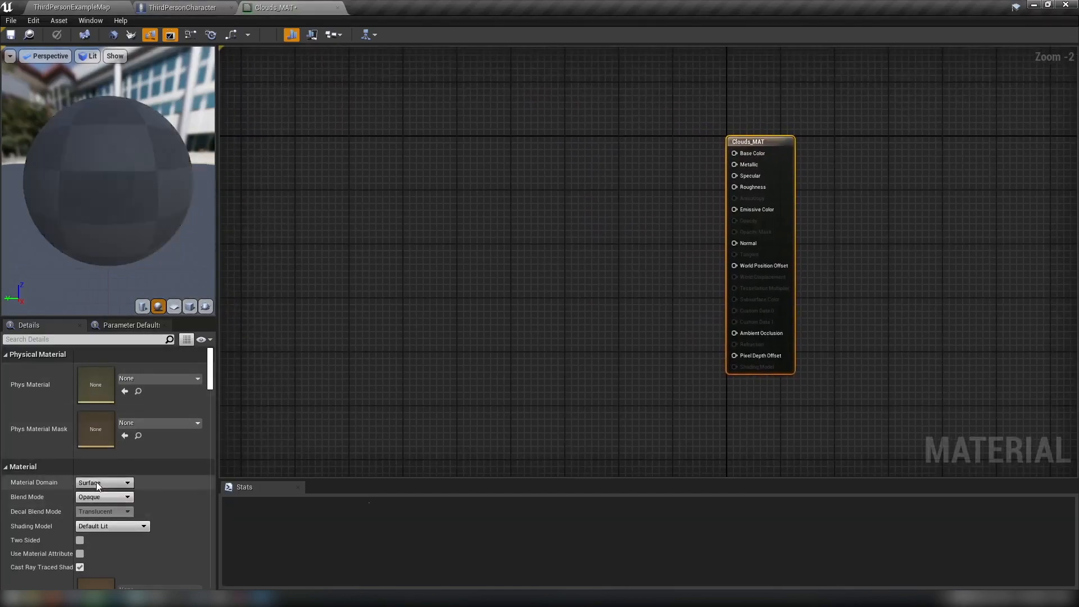
# - Set Clouds_MAT's Material Domain to Light Function so only Emissive Color remains active
pyautogui.click(104, 483)
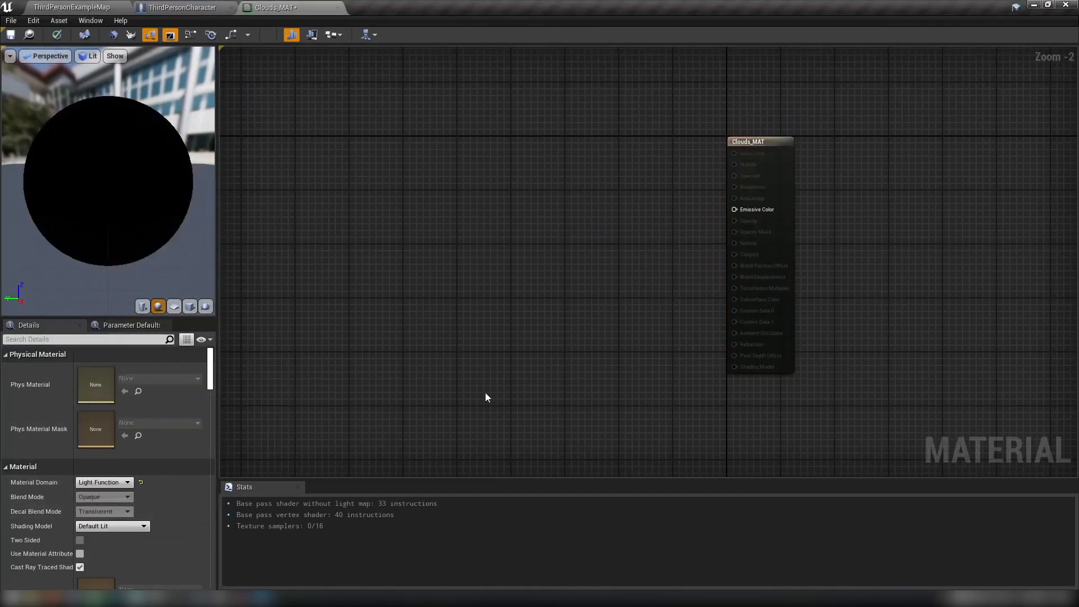
pyautogui.click(755, 209)
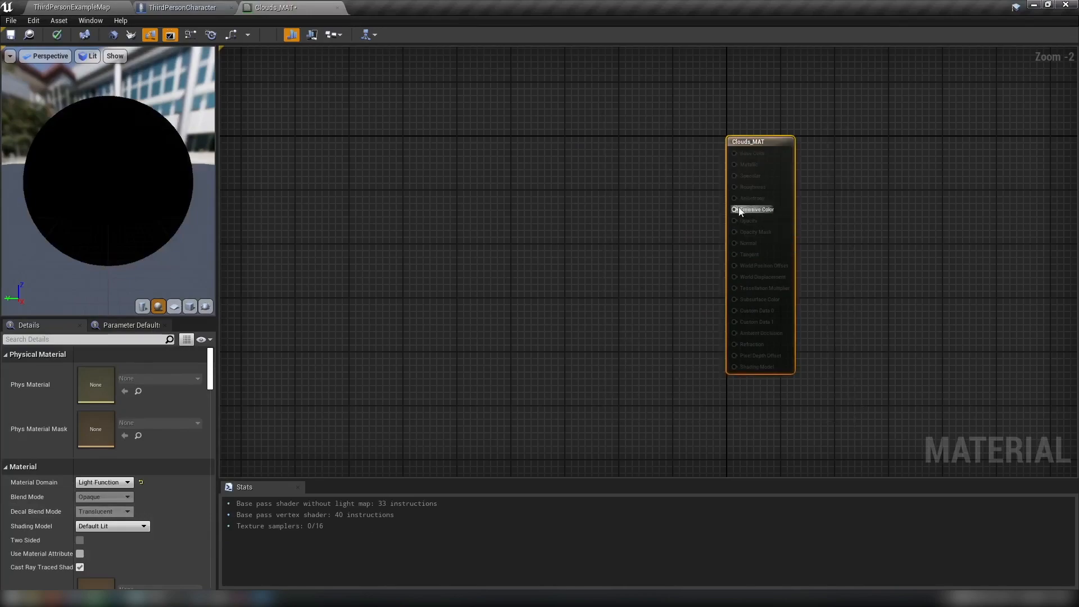
pyautogui.moveTo(734, 209)
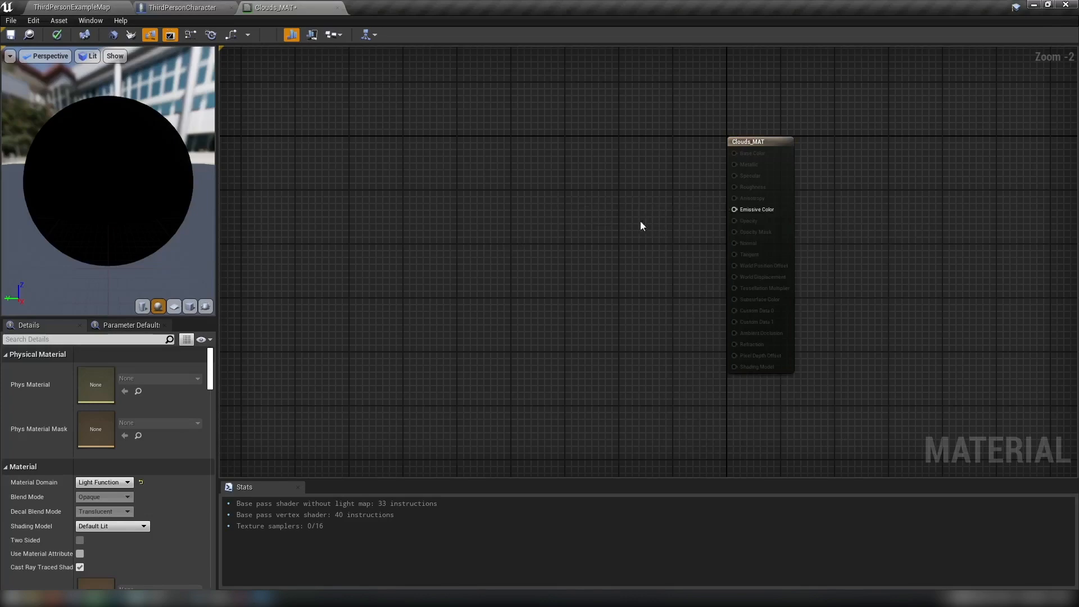
pyautogui.moveTo(565, 233)
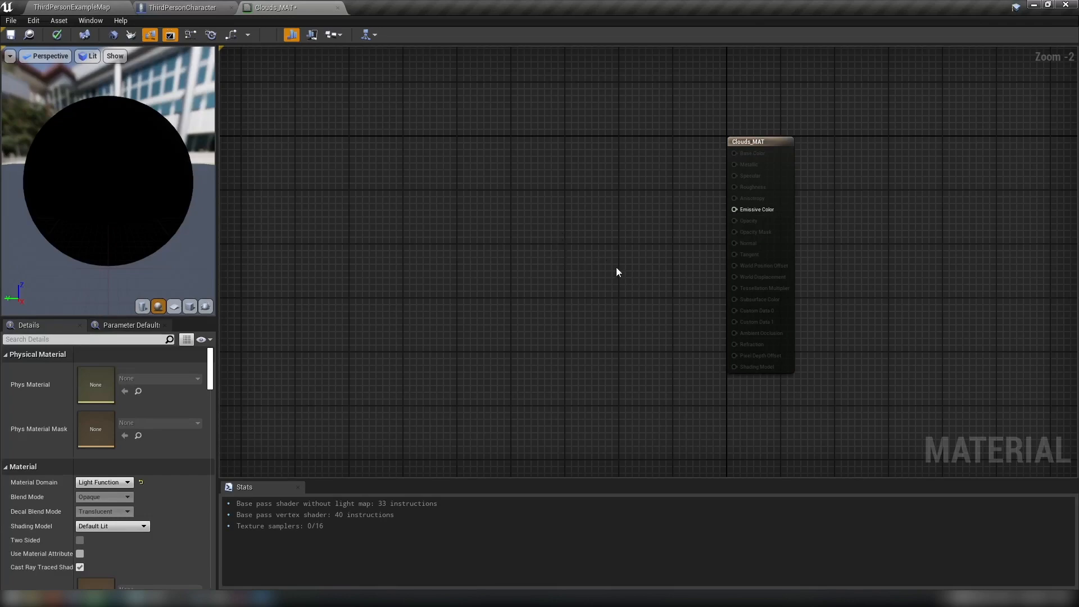
pyautogui.moveTo(496, 331)
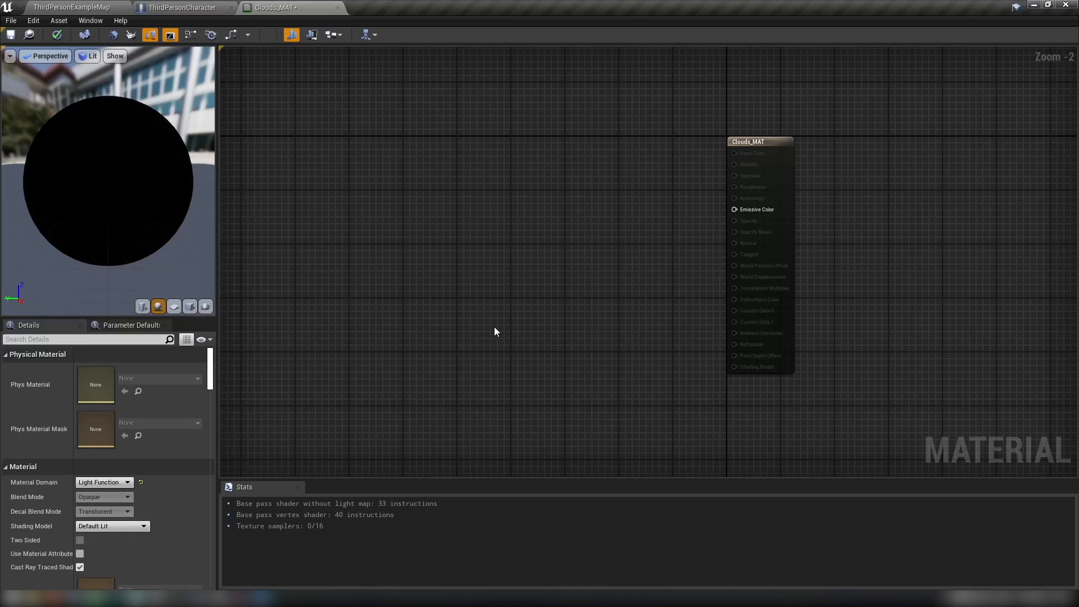
pyautogui.moveTo(416, 290)
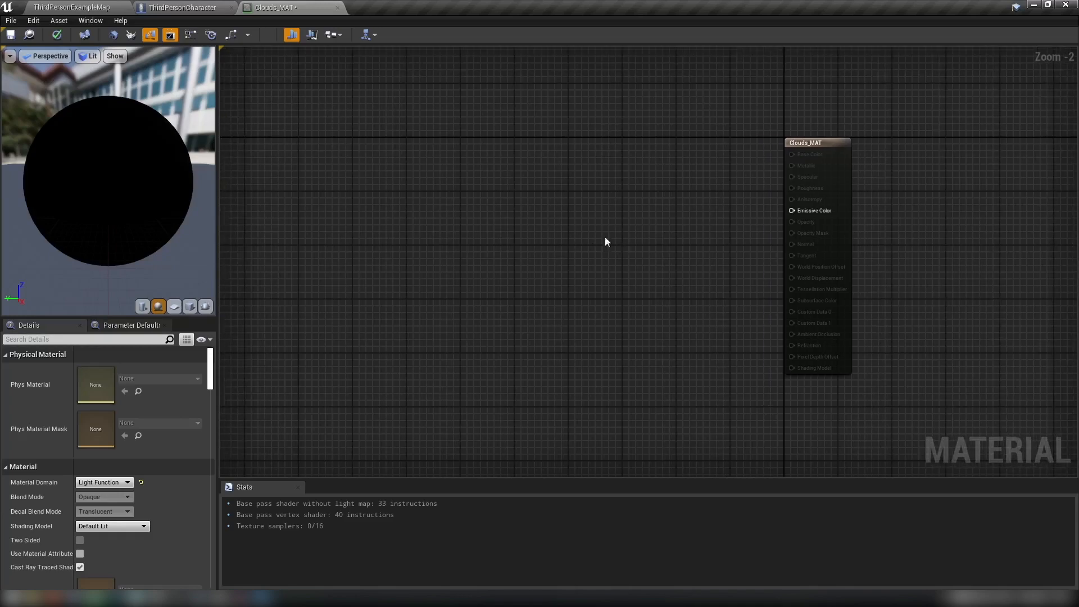
pyautogui.moveTo(588, 224)
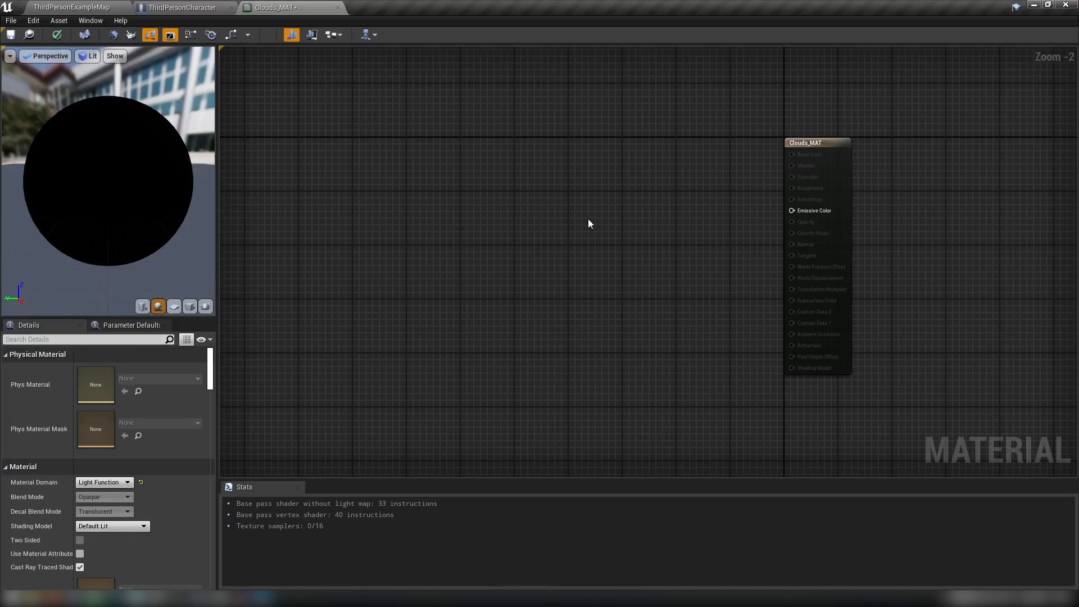
pyautogui.moveTo(568, 198)
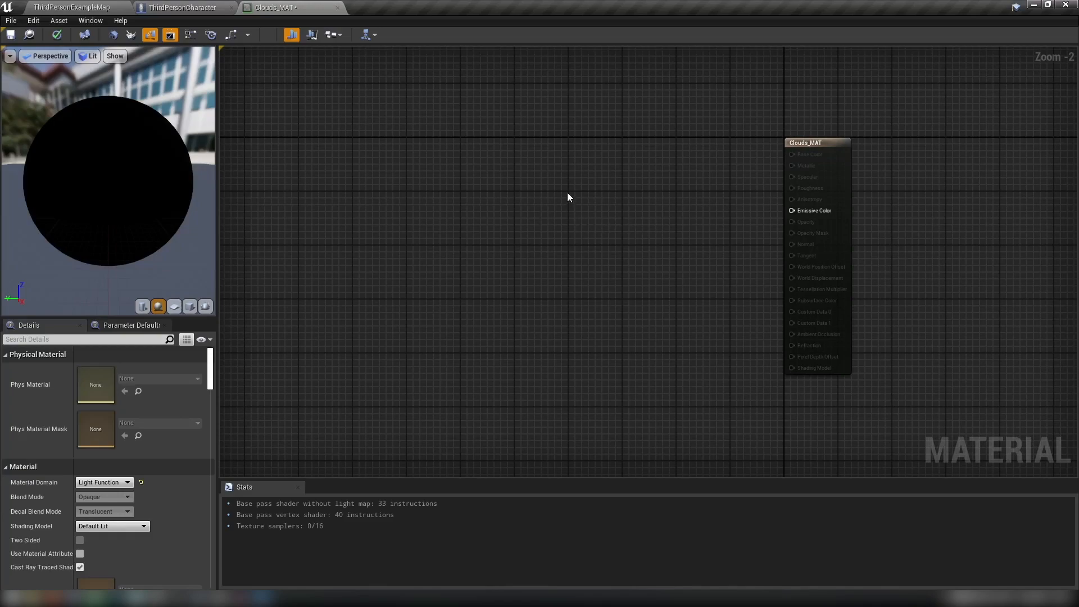
pyautogui.moveTo(569, 198)
pyautogui.write('clouds_')
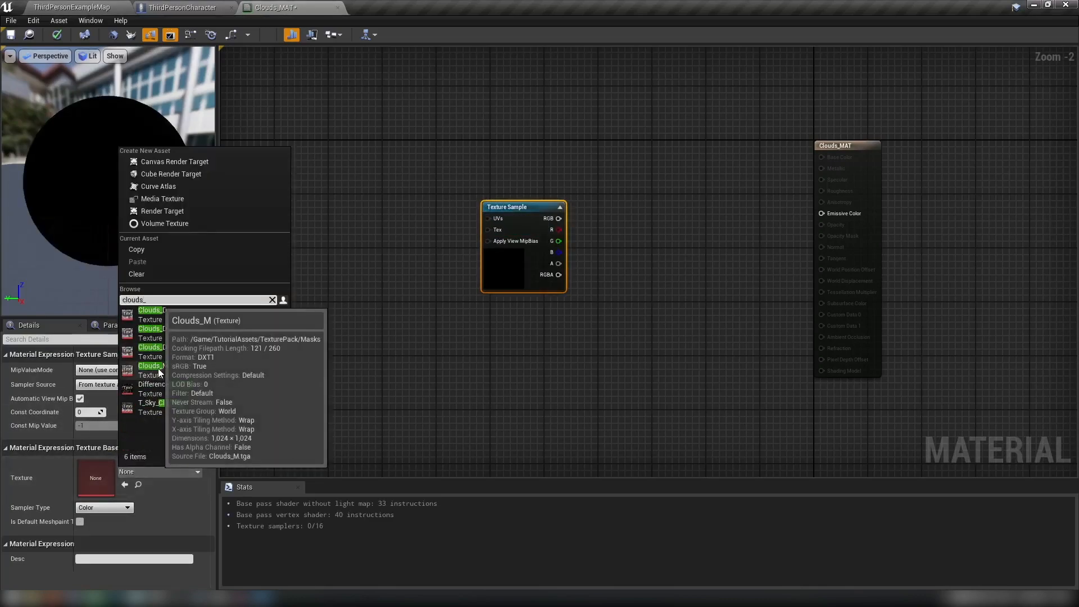
# - Assign the Clouds_M texture to the new Texture Sample node in the graph
pyautogui.click(150, 365)
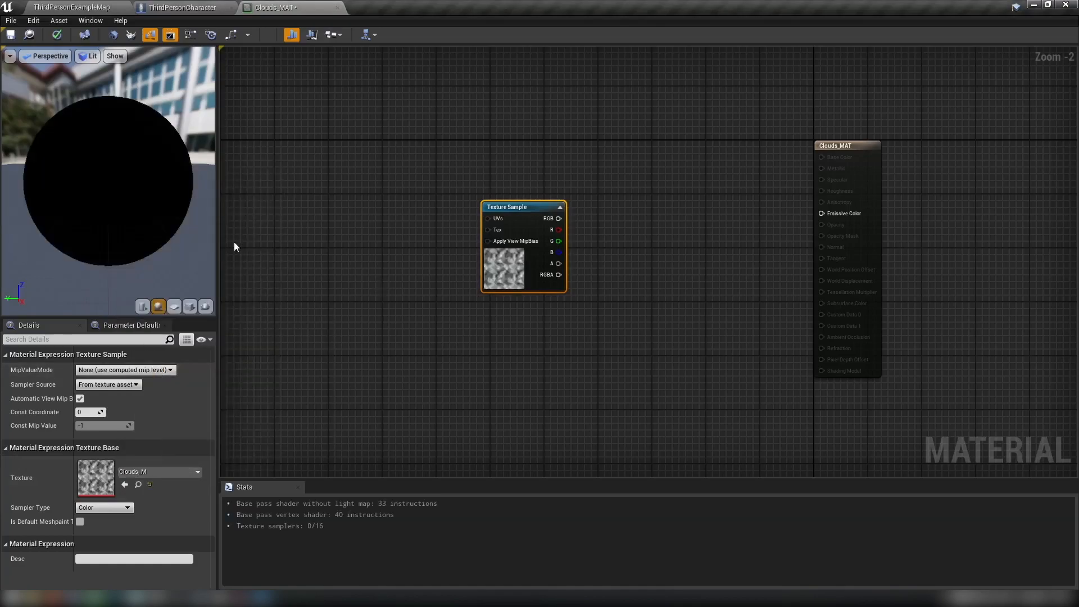
pyautogui.moveTo(507, 207); pyautogui.dragTo(535, 206)
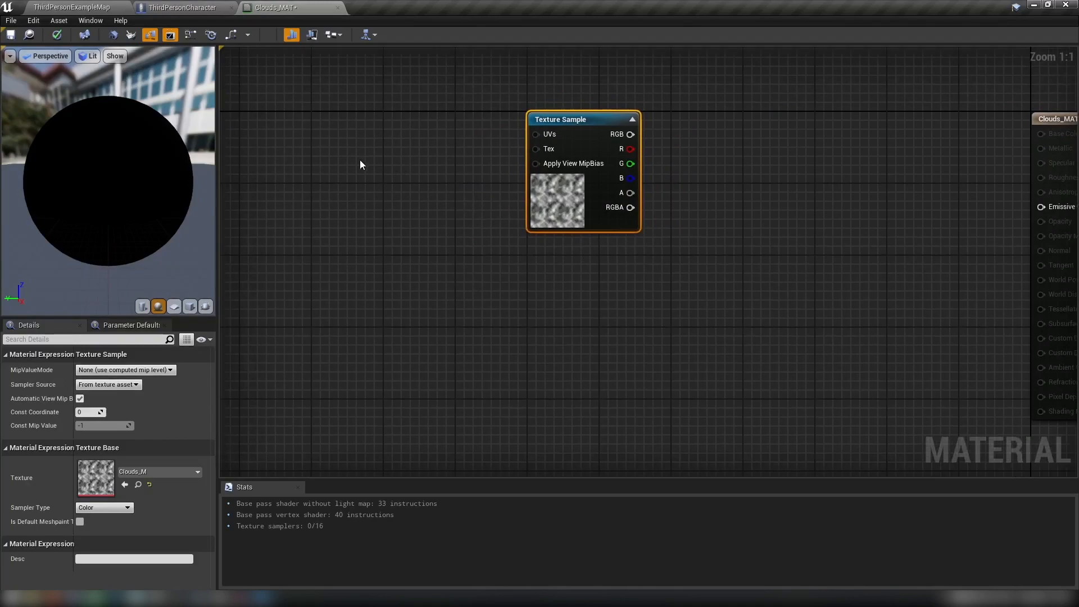
pyautogui.moveTo(272, 184)
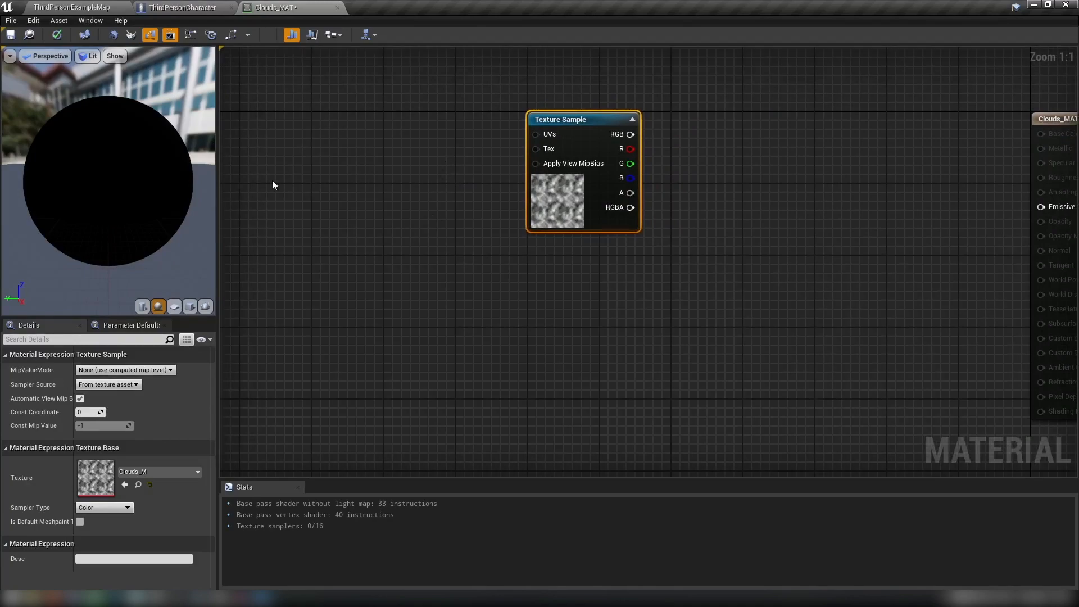
pyautogui.moveTo(506, 311)
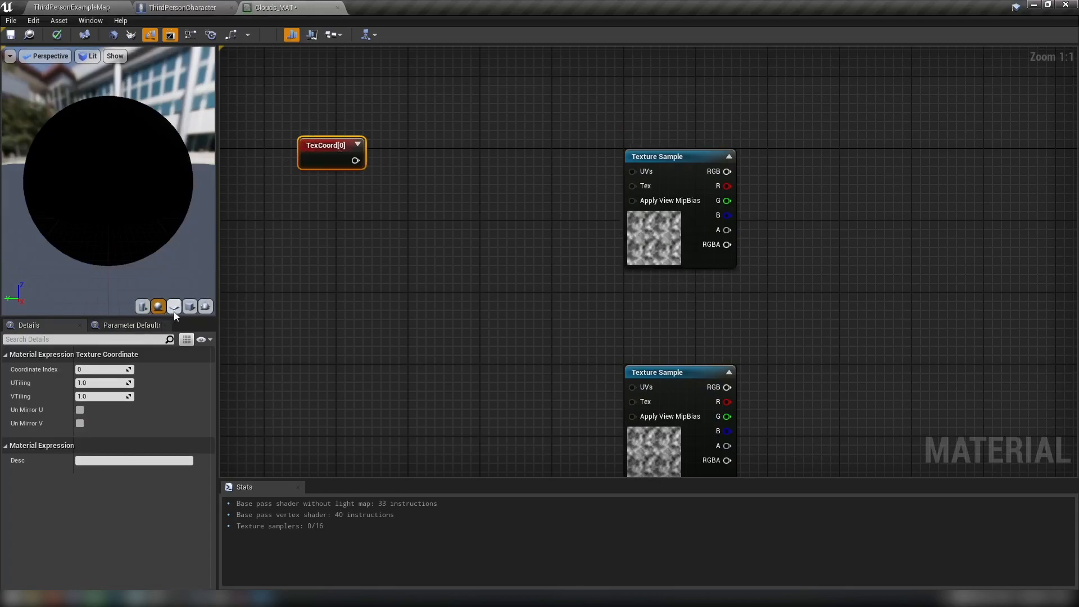
# - Show the material preview on a flat plane mesh
pyautogui.click(173, 306)
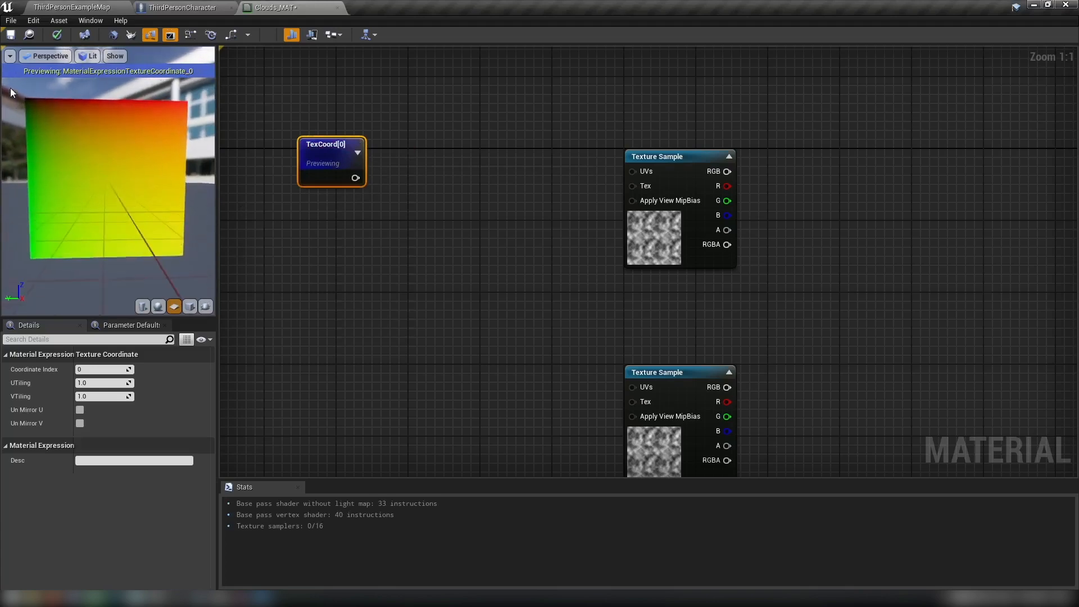
pyautogui.moveTo(26, 104)
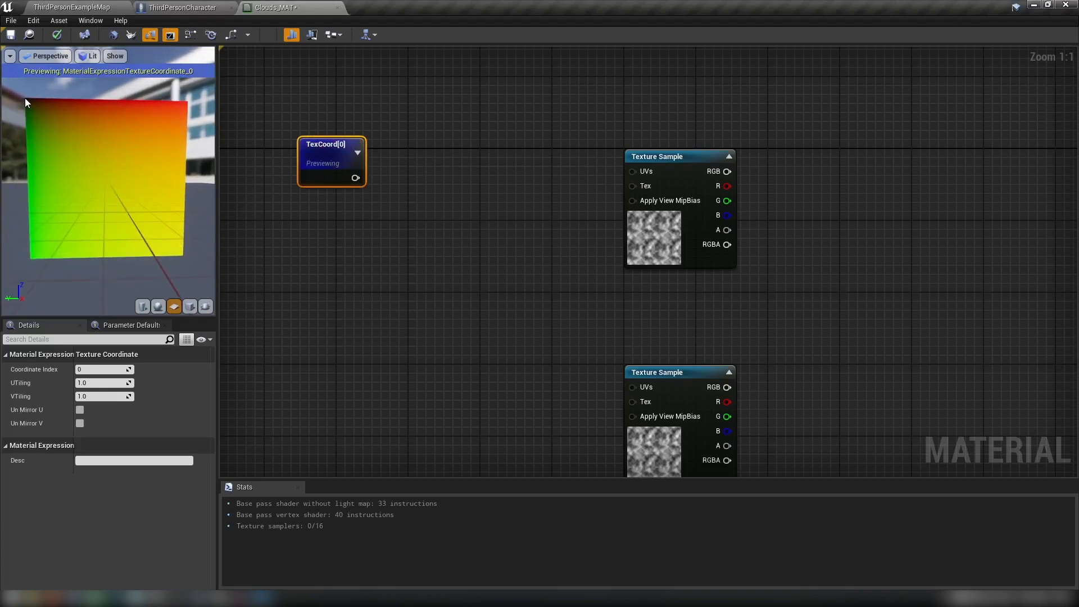
pyautogui.moveTo(183, 260)
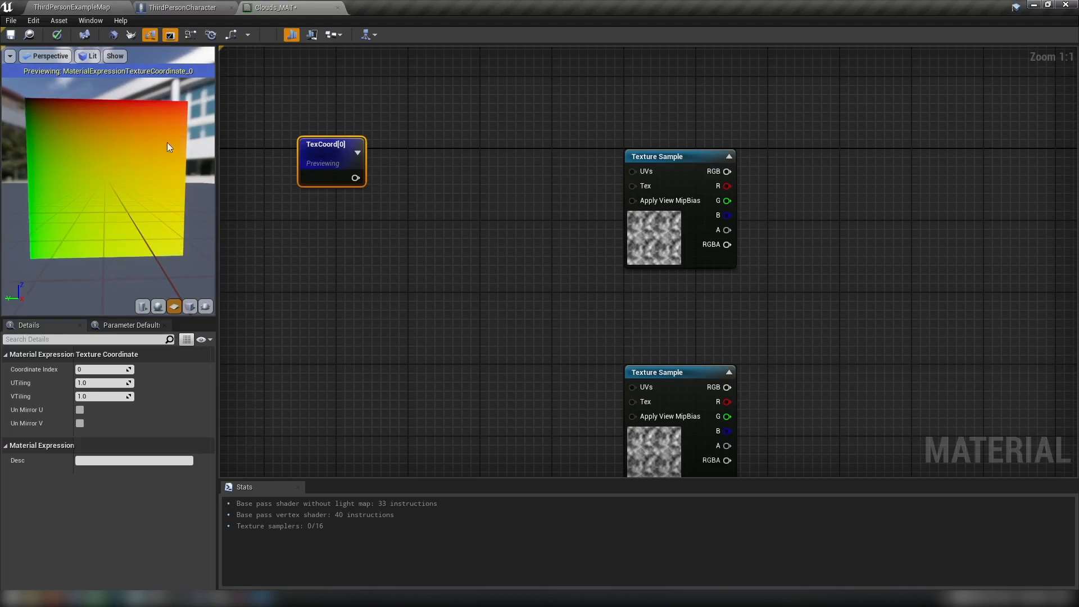
pyautogui.moveTo(117, 260)
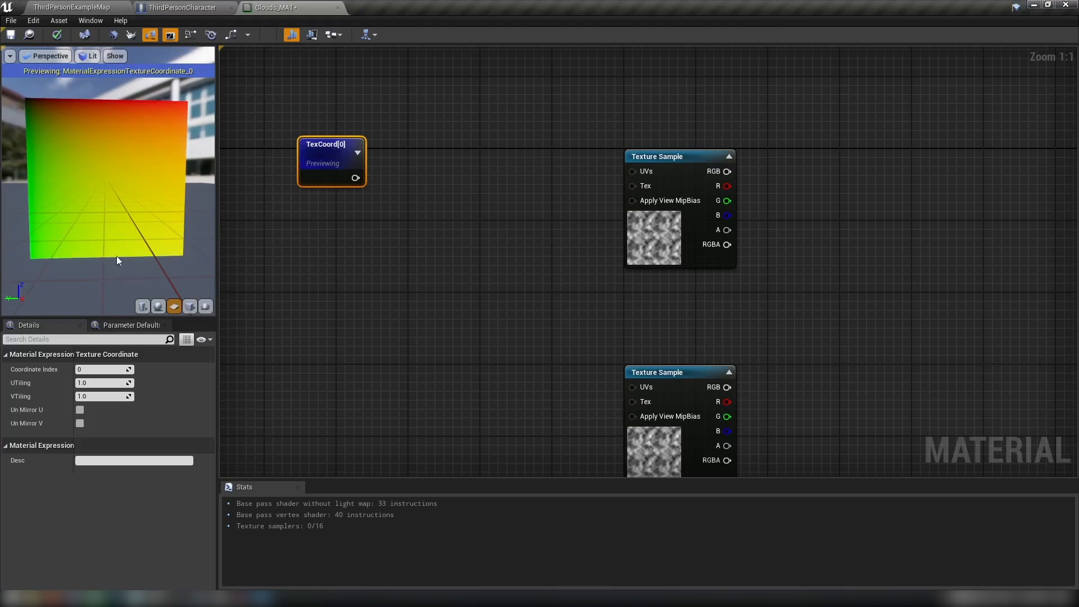
pyautogui.moveTo(108, 189)
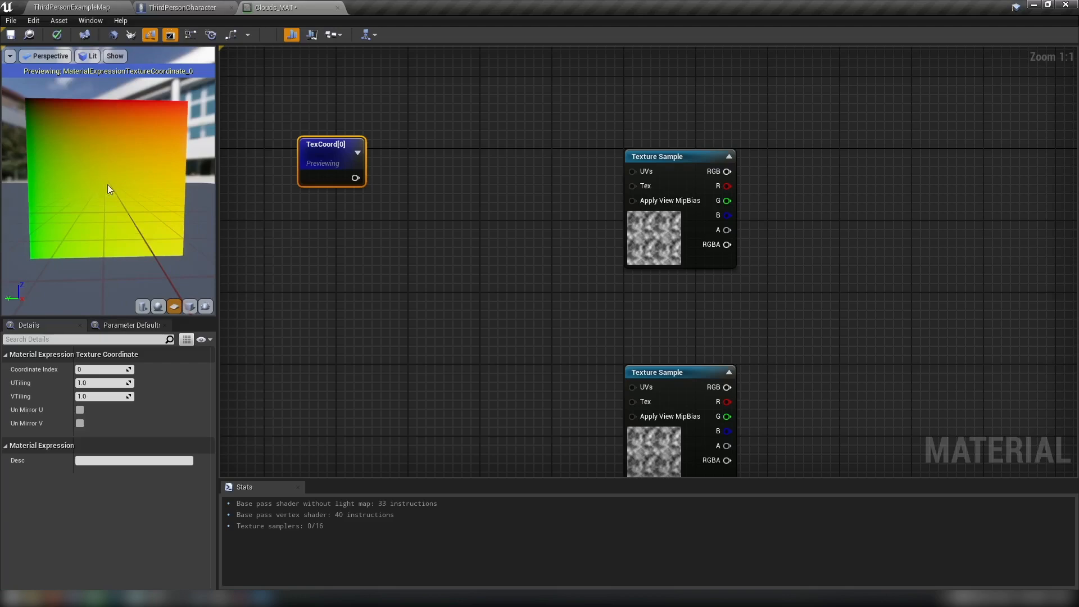
pyautogui.moveTo(155, 242)
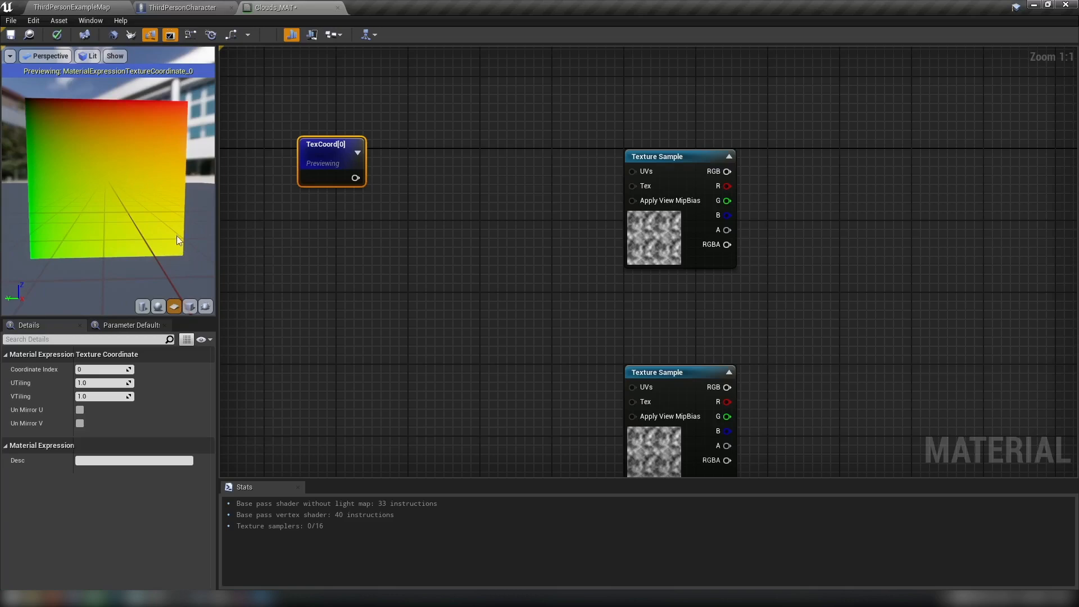
pyautogui.moveTo(40, 256)
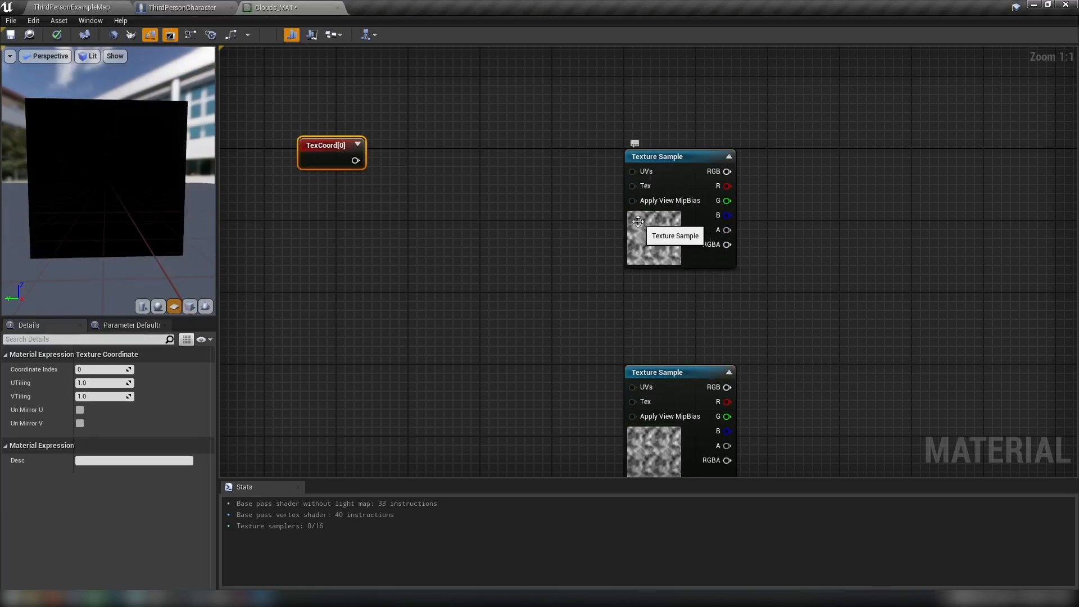
pyautogui.moveTo(310, 213)
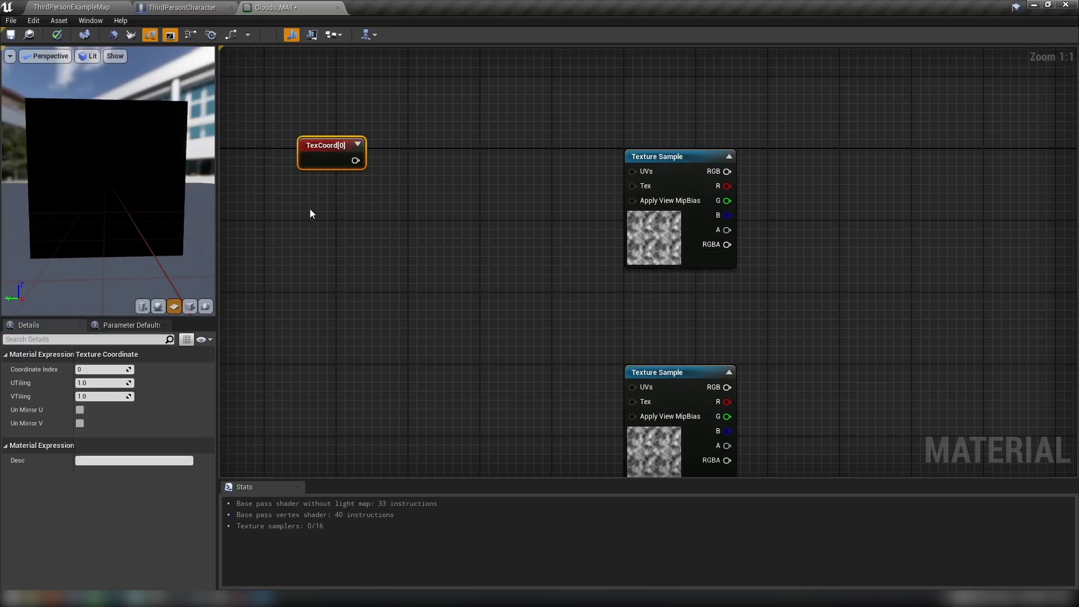
pyautogui.moveTo(397, 188)
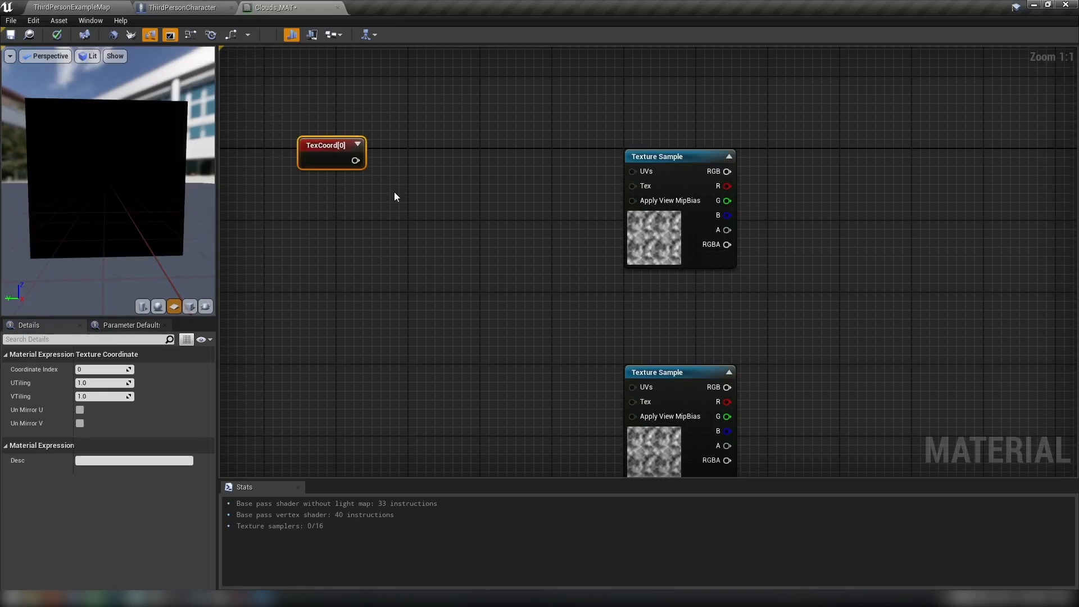
pyautogui.moveTo(390, 258)
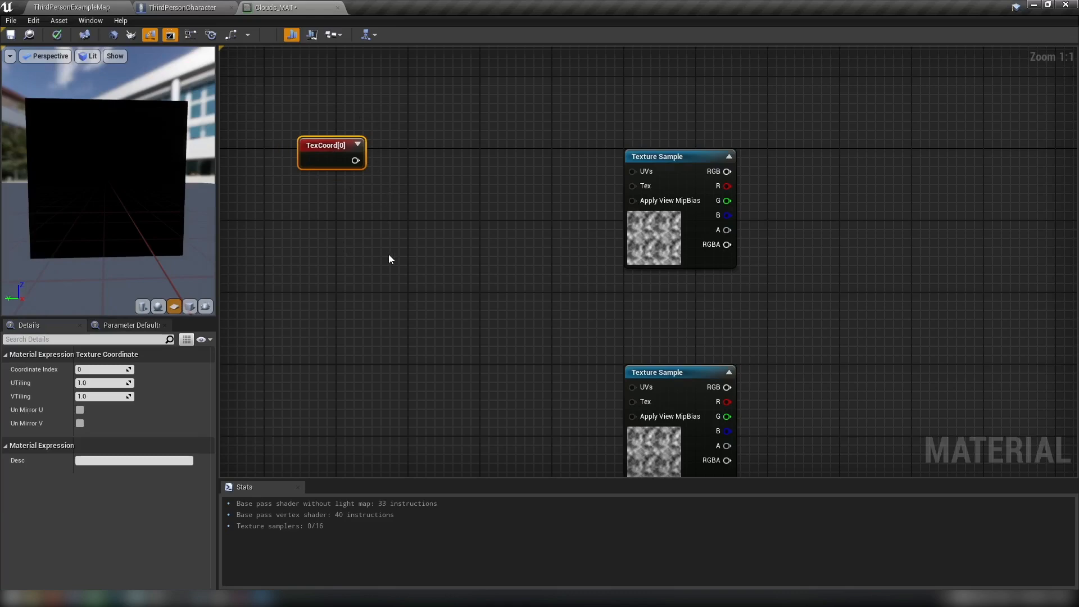
pyautogui.moveTo(395, 175)
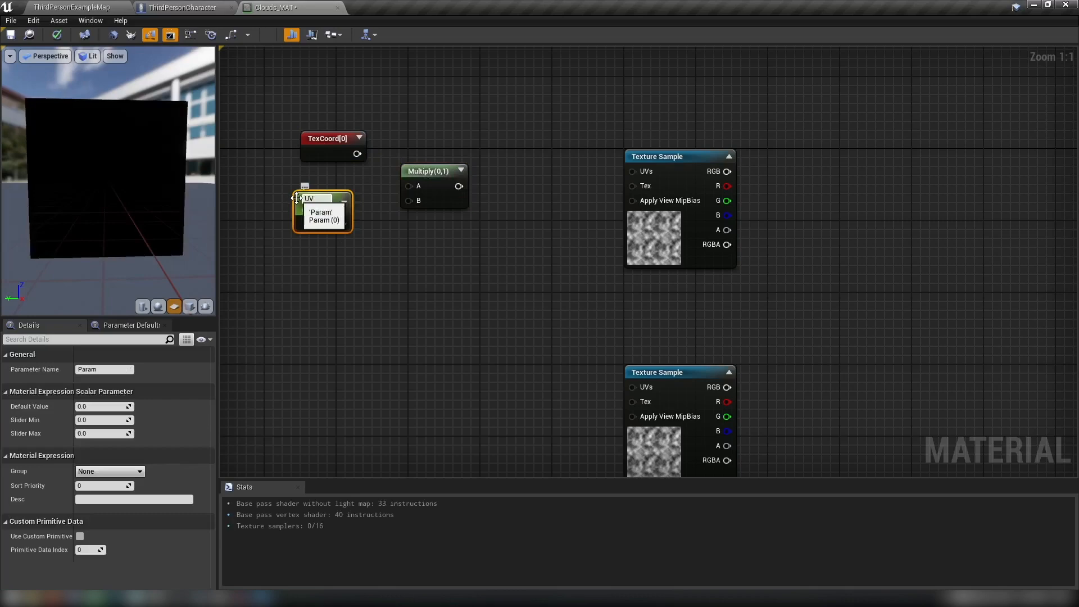
# - Name the scalar parameter UV Multi and give it a default value of 1.0
pyautogui.write('UV Multi')
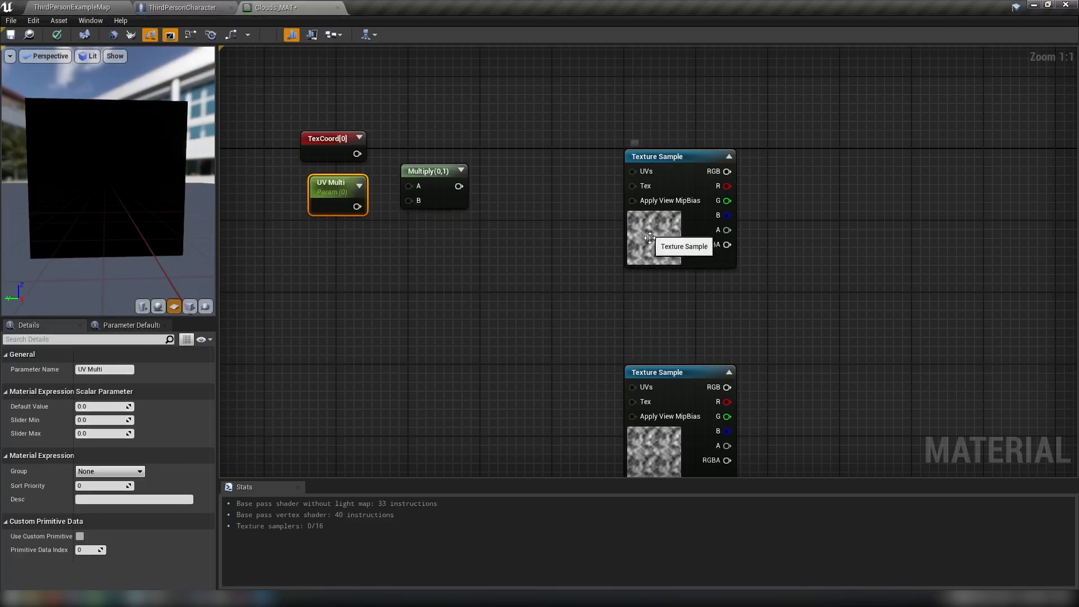
pyautogui.moveTo(547, 277)
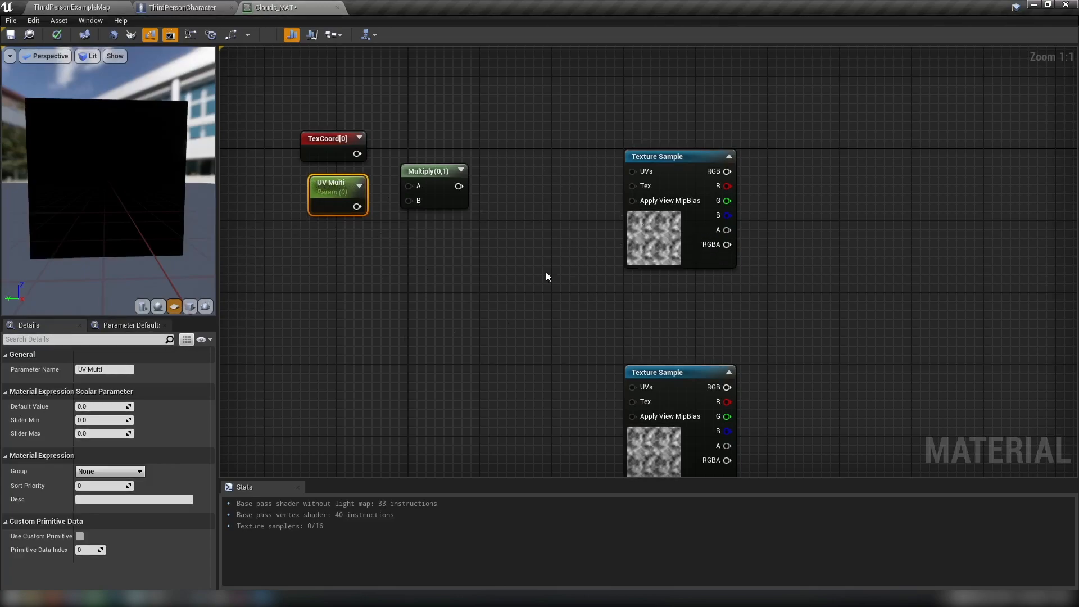
pyautogui.click(104, 406)
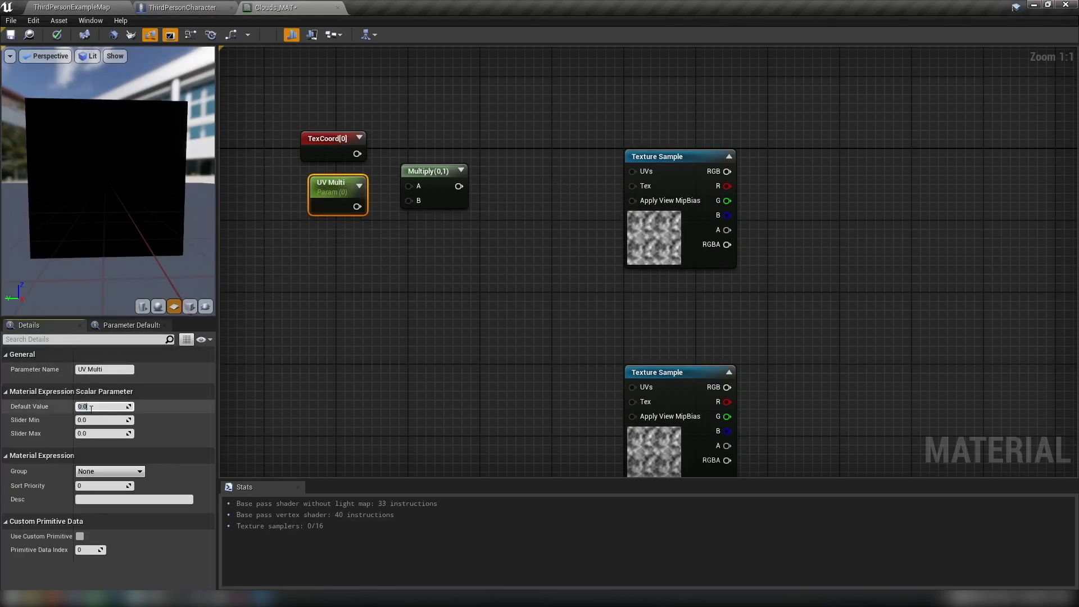
pyautogui.write('1.0')
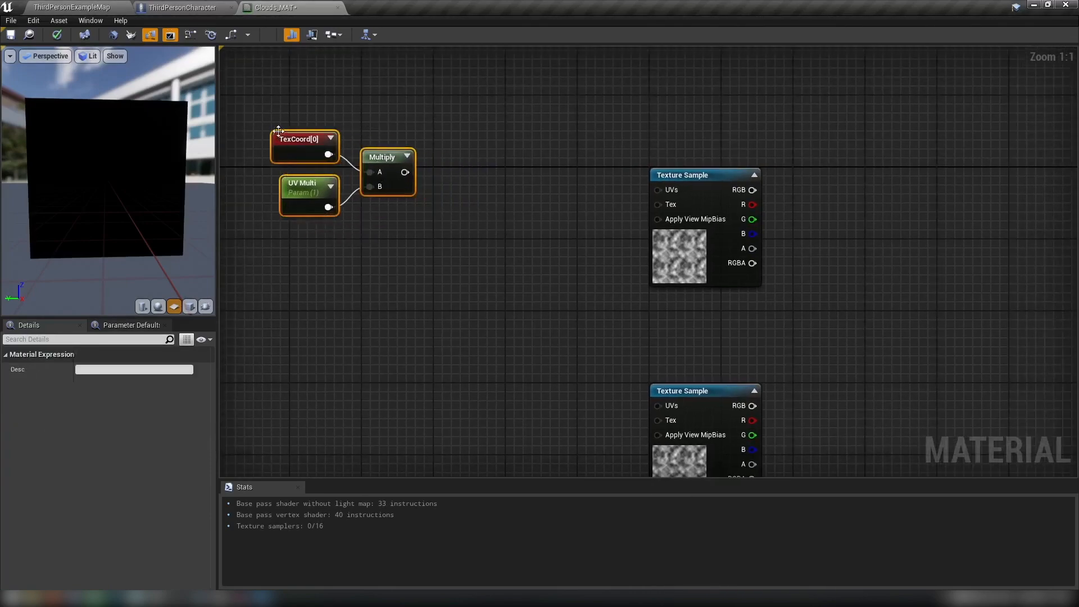
# - Place a Panner node feeding the UVs of the previewed cloud Texture Sample
pyautogui.click(472, 209)
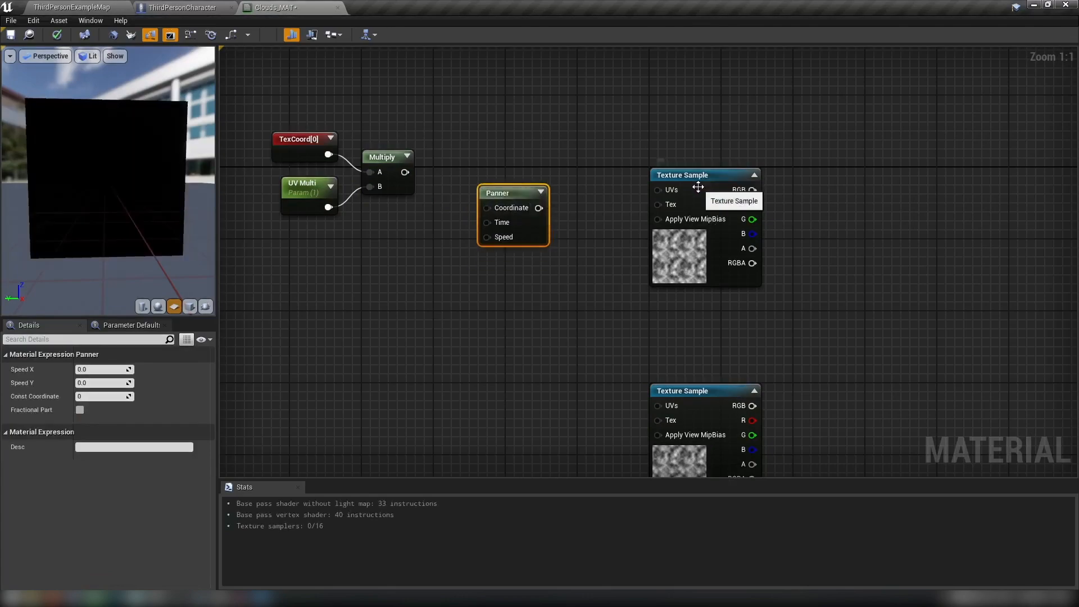
pyautogui.rightClick(695, 189)
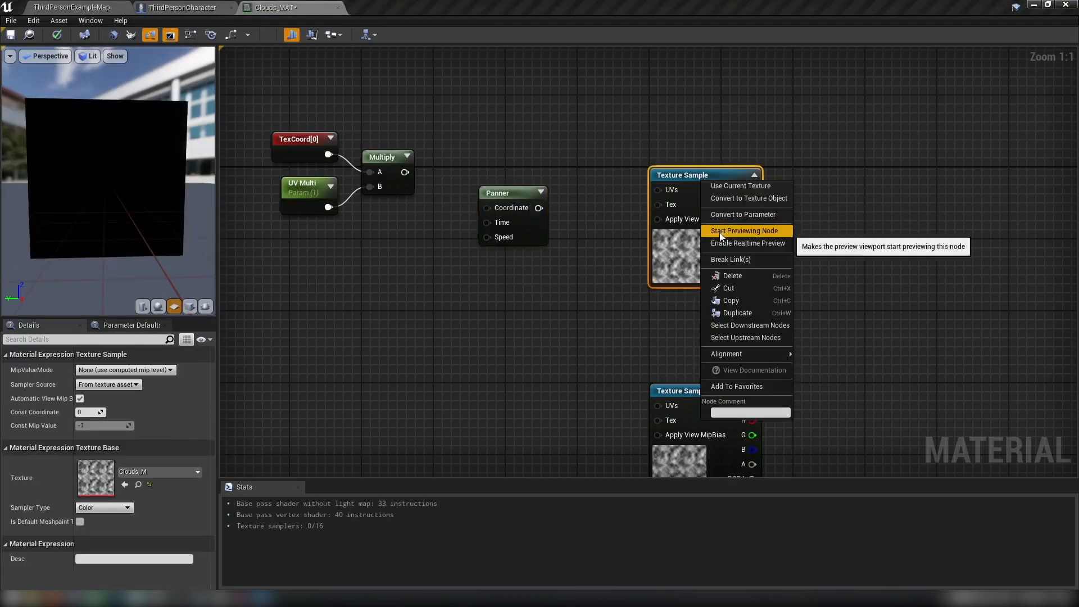
pyautogui.click(743, 230)
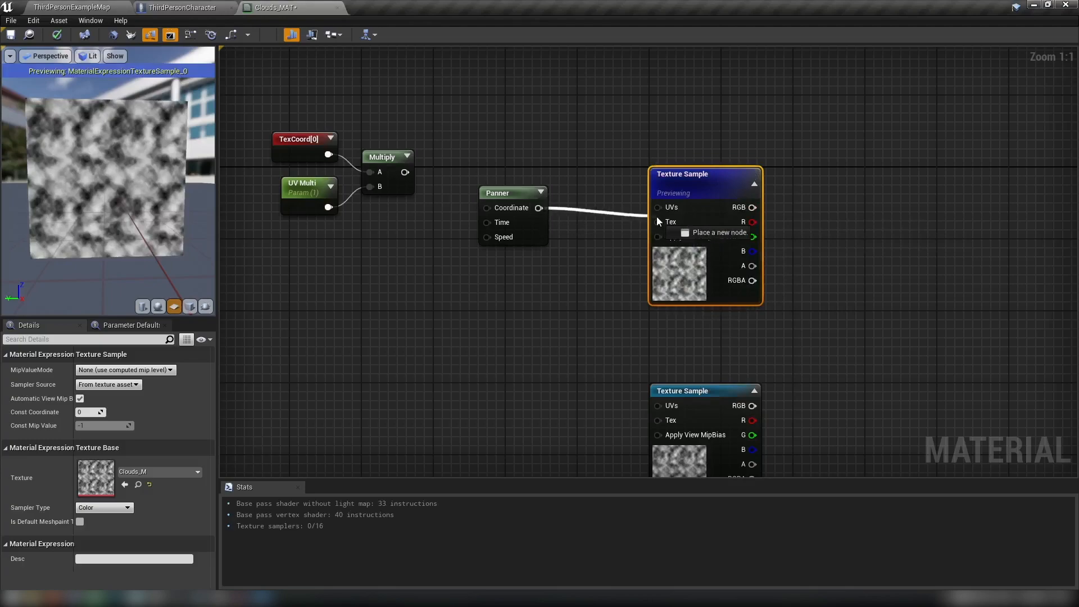
pyautogui.click(512, 193)
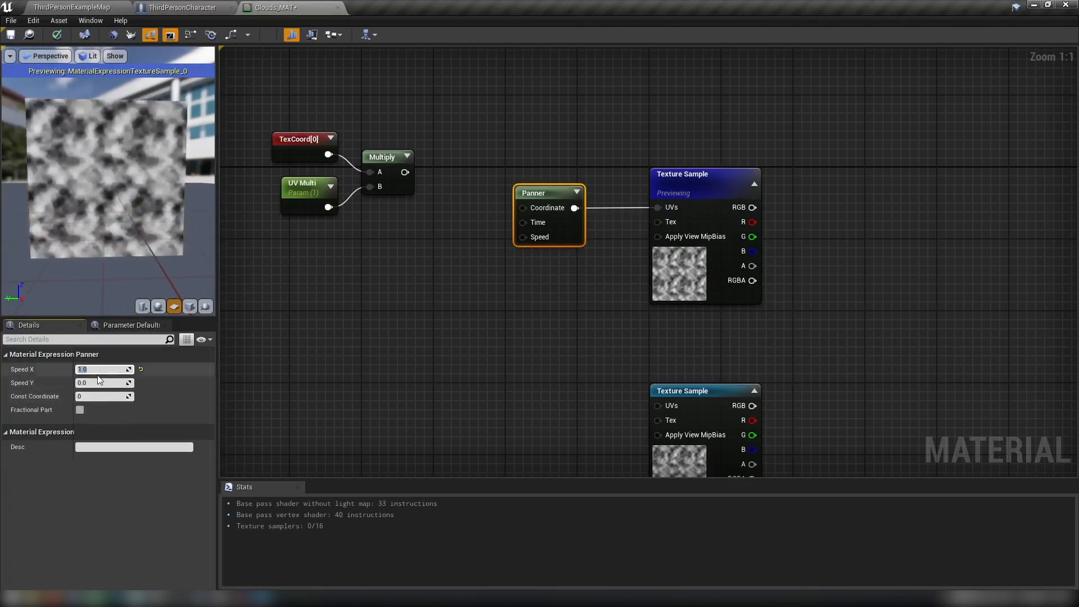
# - Set the Panner speed X to 0.5 and speed Y to 1.0
pyautogui.write('1.0')
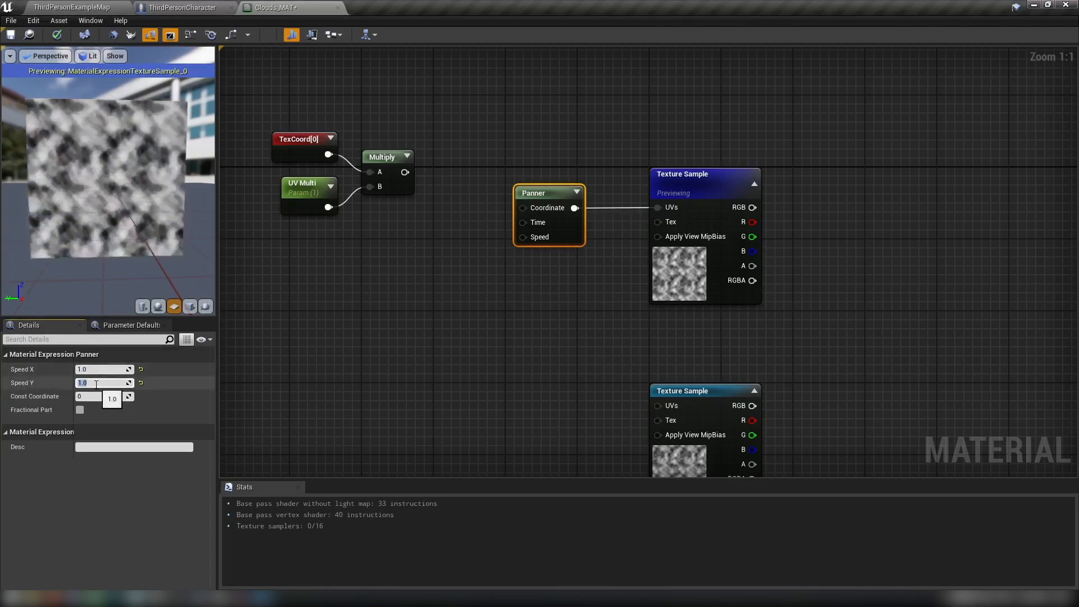
pyautogui.write('0.0')
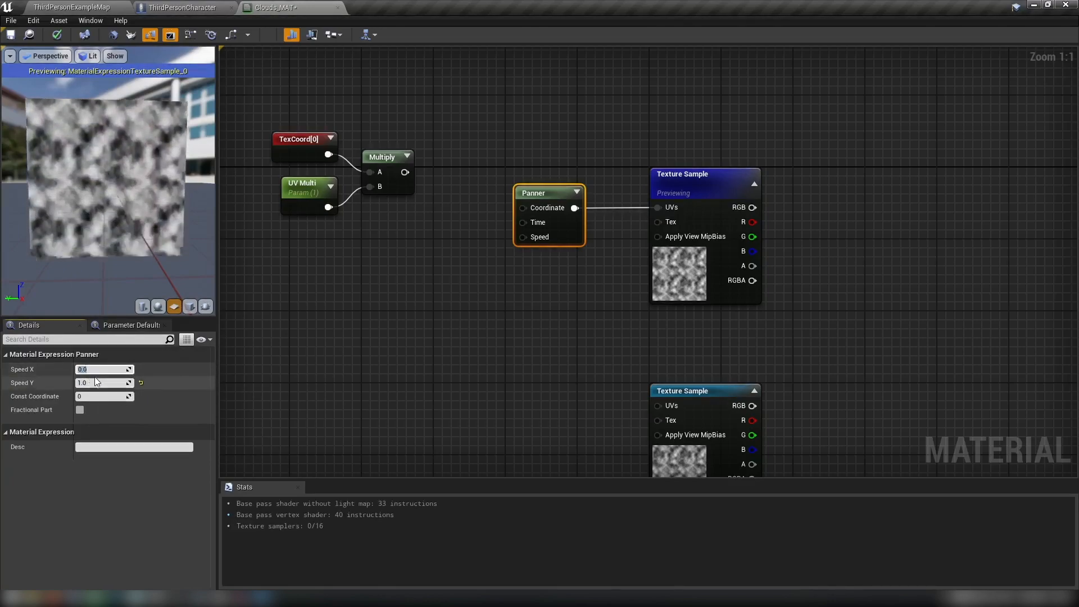
pyautogui.write('0.5')
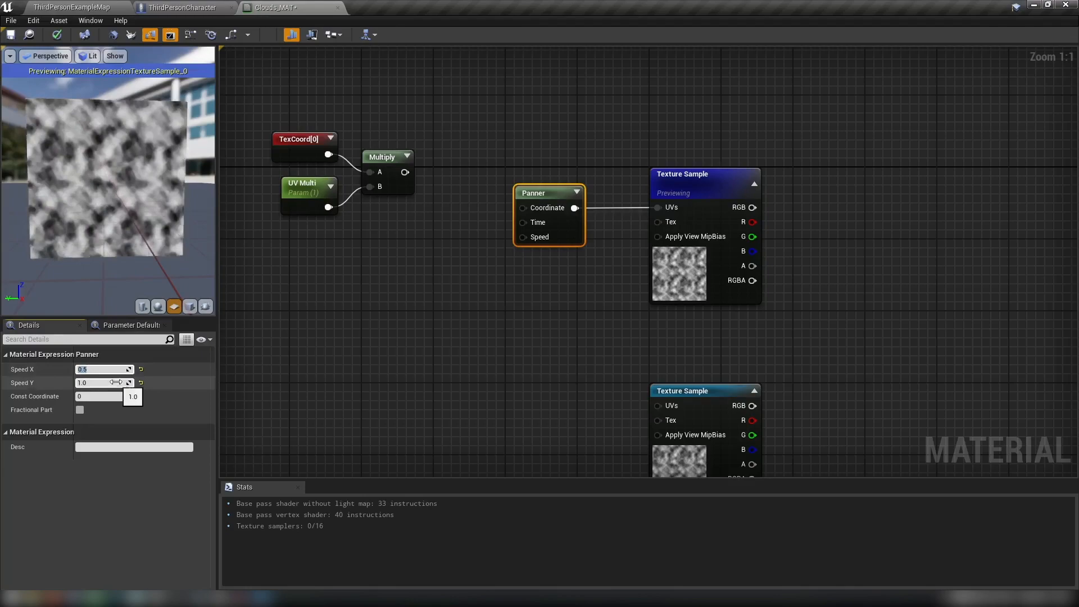
pyautogui.click(104, 383)
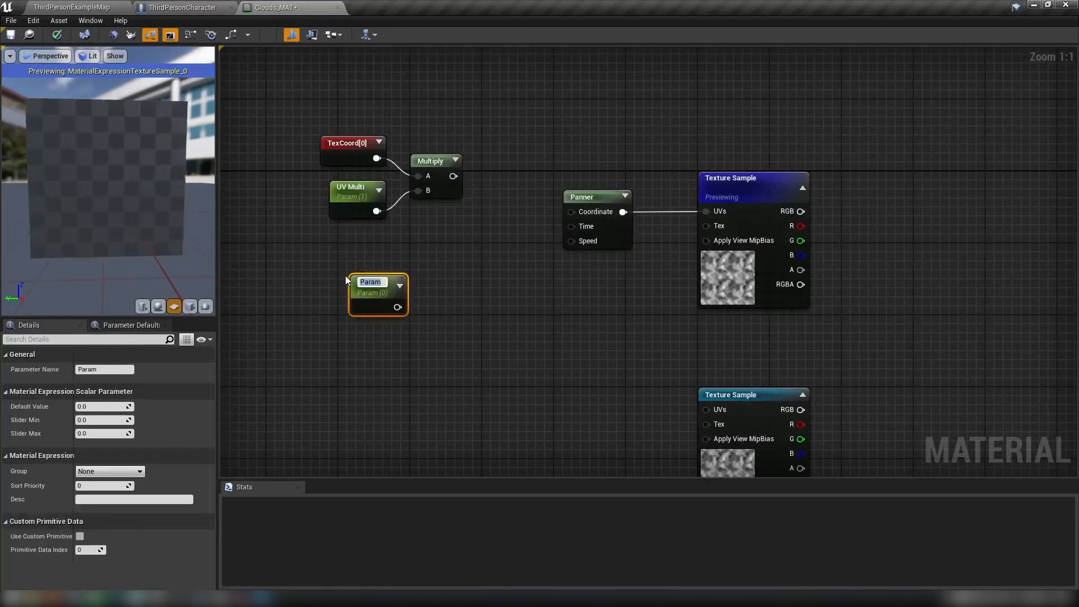
# - Name the parameter Panner X and combine Panner X/Y through an AppendVector into the Panner speed
pyautogui.doubleClick(370, 282)
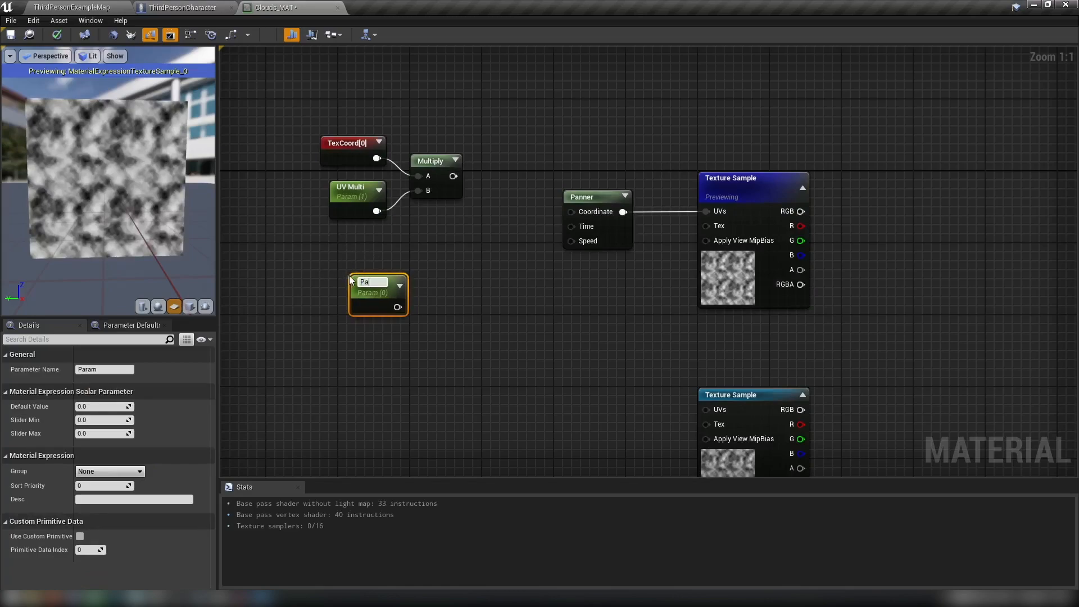
pyautogui.write('Panner X')
pyautogui.write('Panner Y')
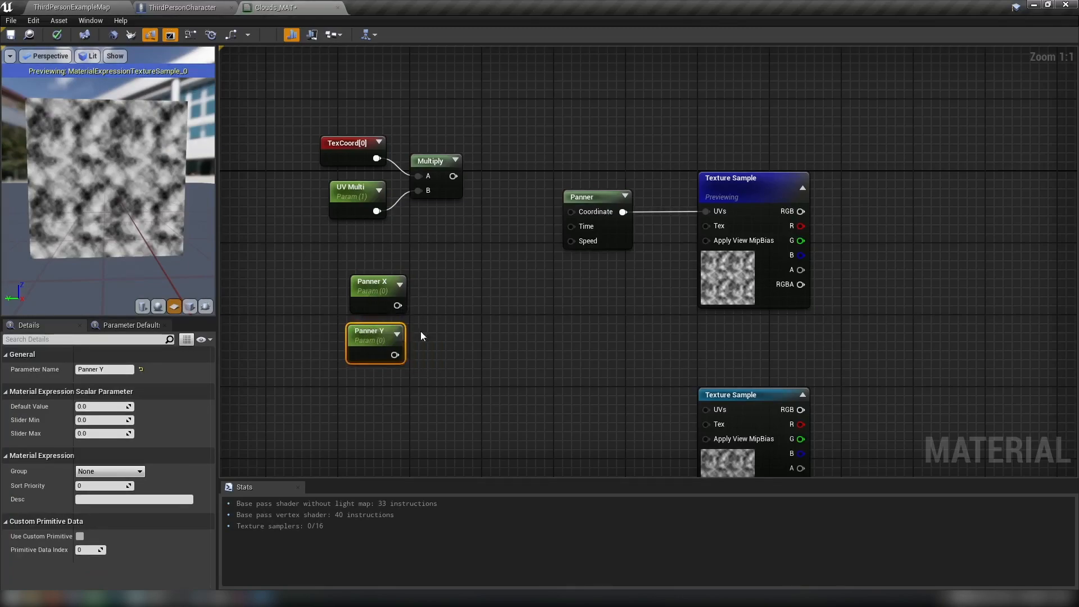
pyautogui.moveTo(395, 304); pyautogui.dragTo(441, 318)
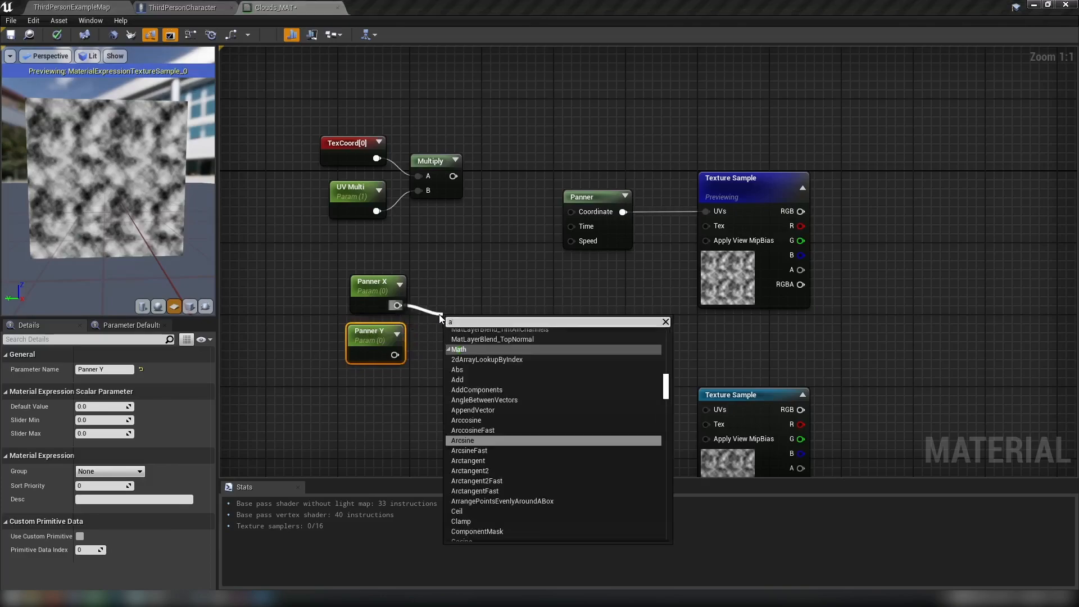
pyautogui.write('ppe')
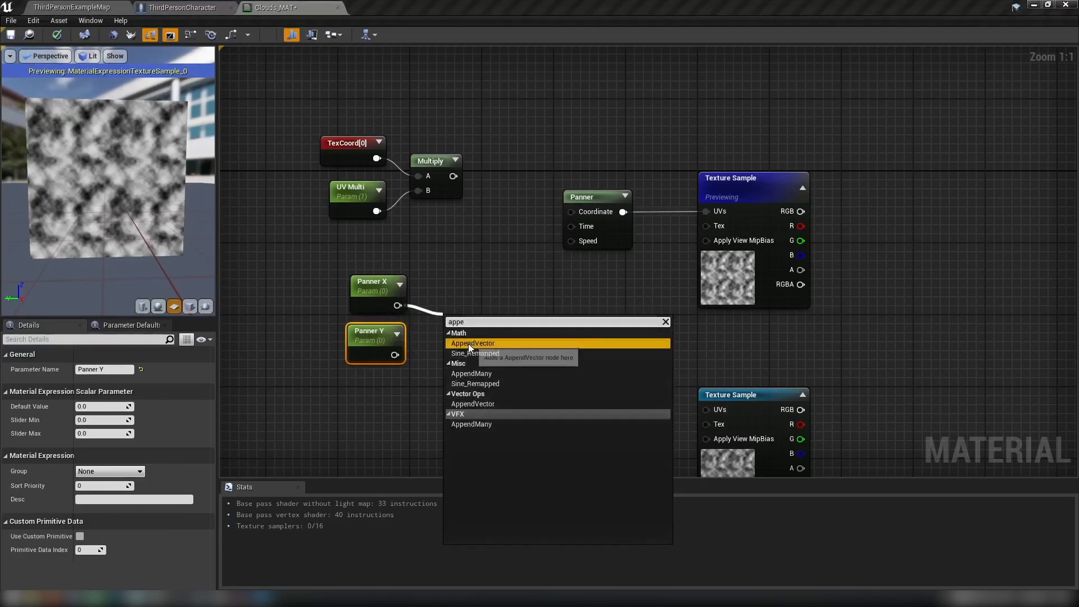
pyautogui.click(472, 343)
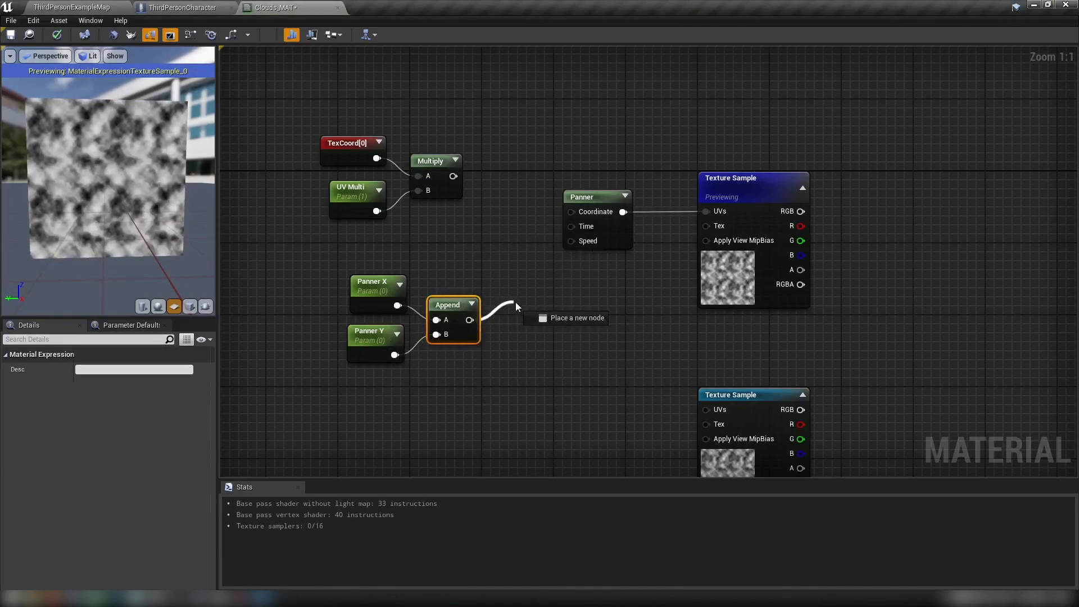
pyautogui.moveTo(470, 319); pyautogui.dragTo(571, 240)
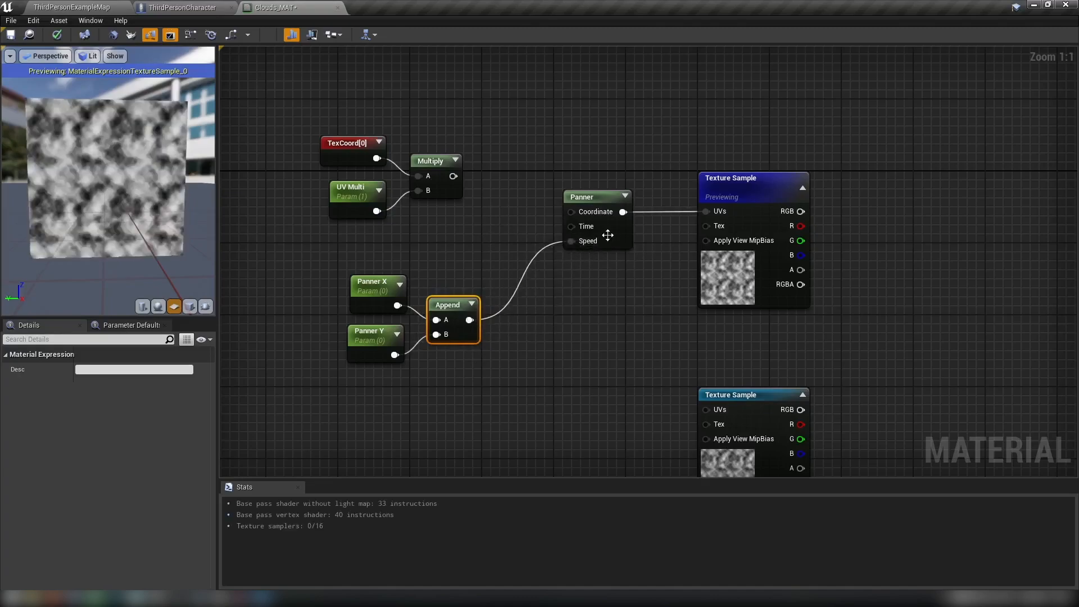
pyautogui.click(581, 197)
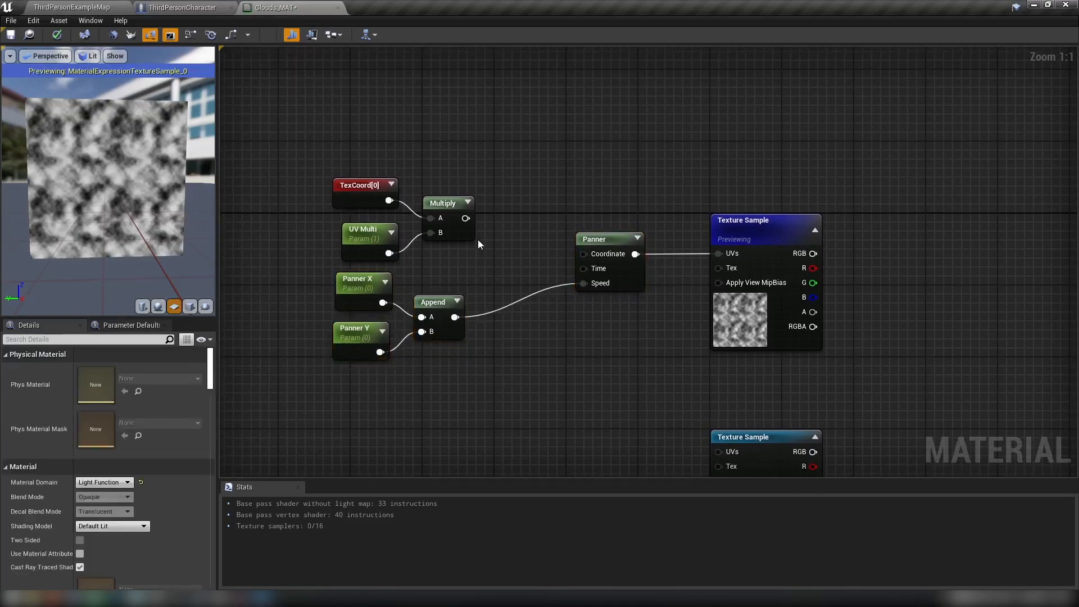
# - Wire the UV tiling Multiply into the Panner coordinate and select the cloud texture branch nodes
pyautogui.moveTo(470, 218); pyautogui.dragTo(583, 253)
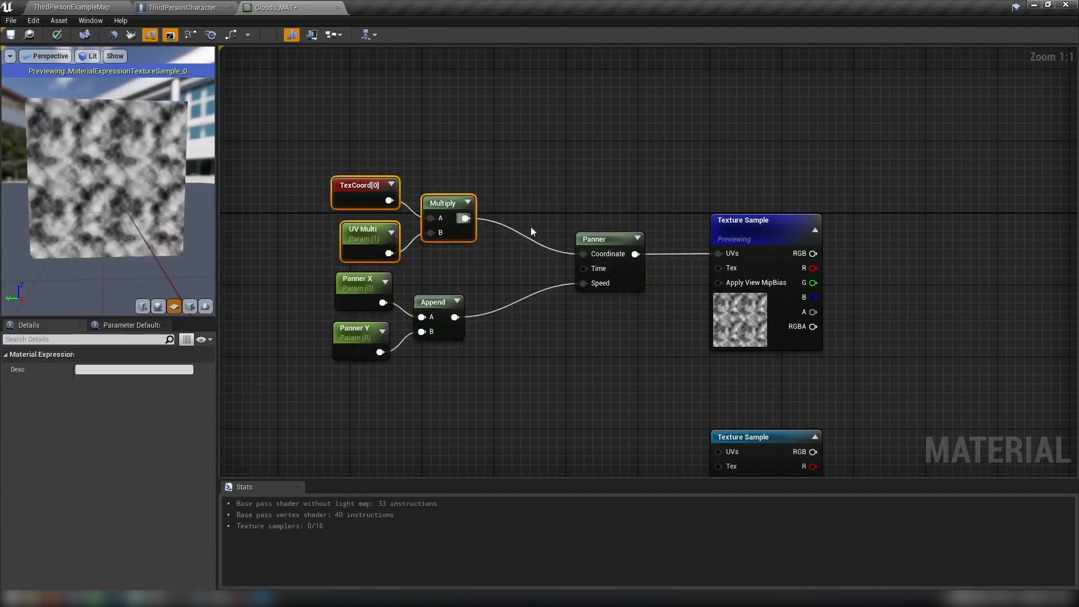
pyautogui.click(538, 239)
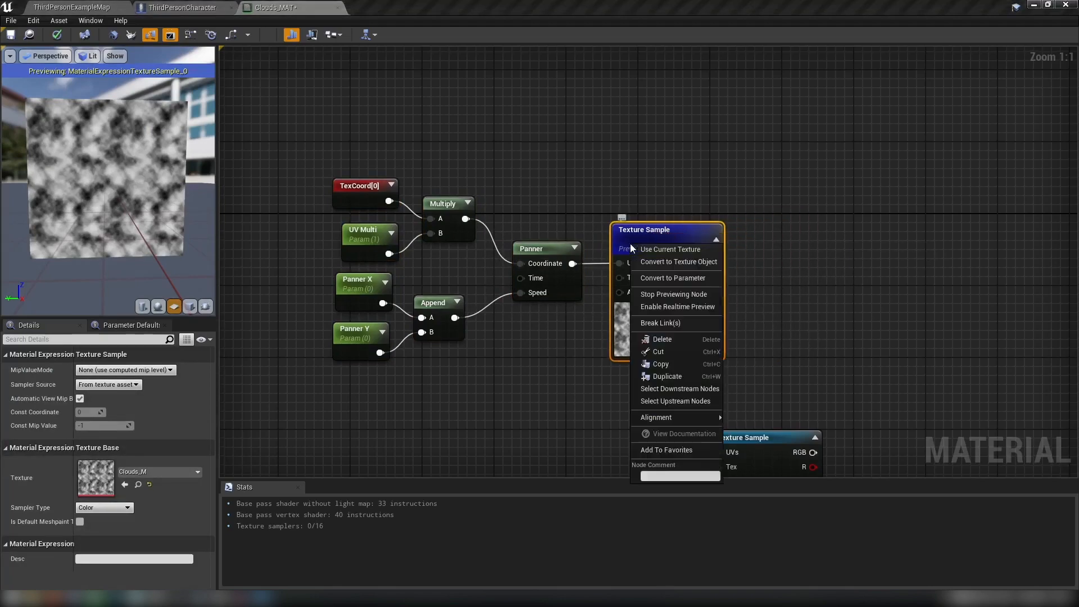
pyautogui.click(674, 294)
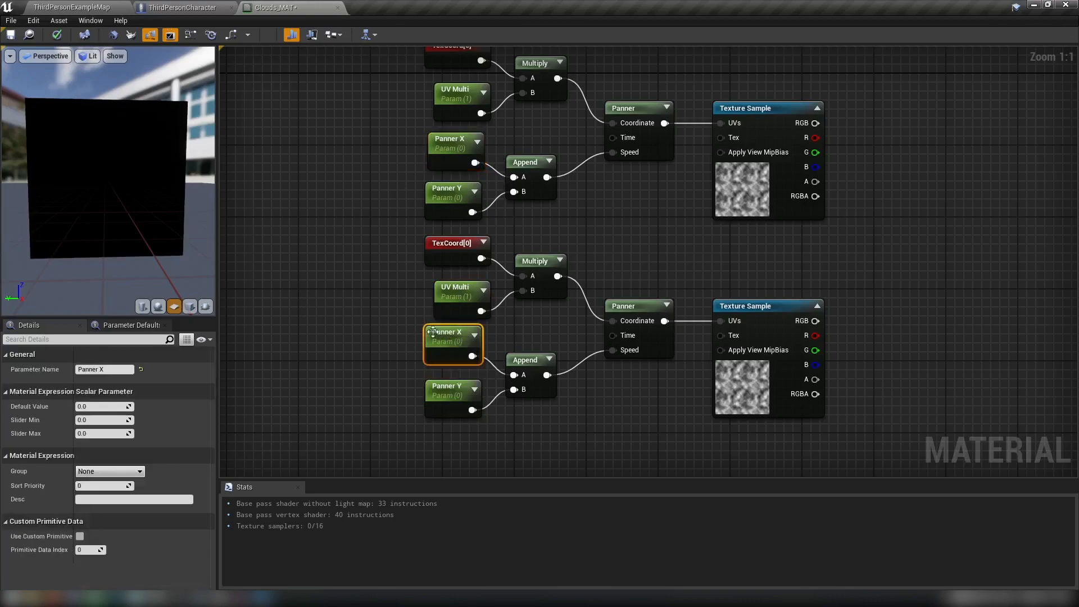
pyautogui.moveTo(479, 394)
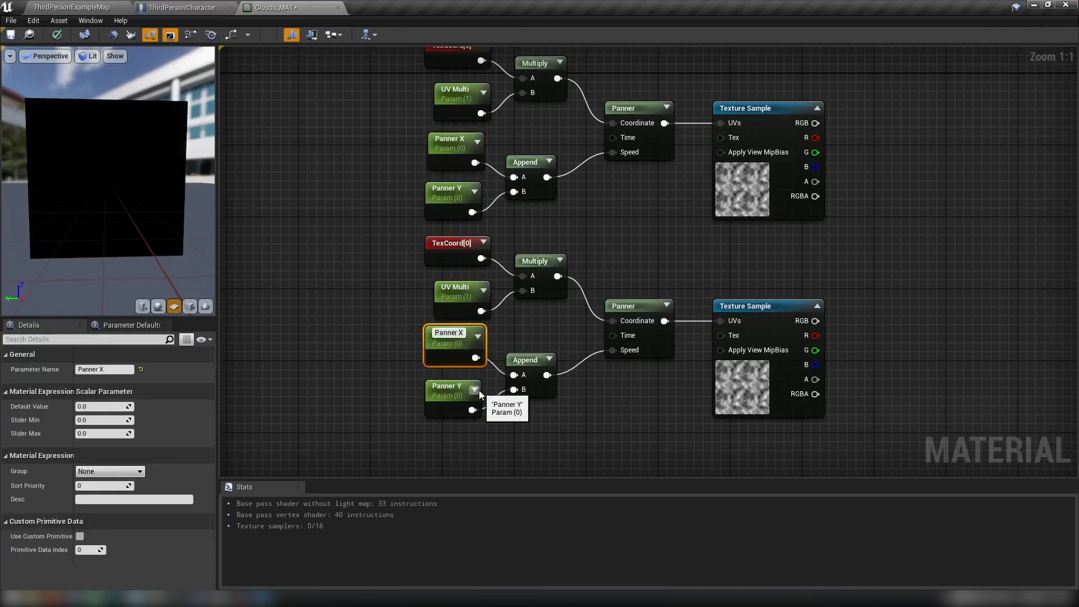
# - Rename the copied parameter to Mask Panner X and select Panner Y in the mask branch for renaming
pyautogui.write('Mask Panner X')
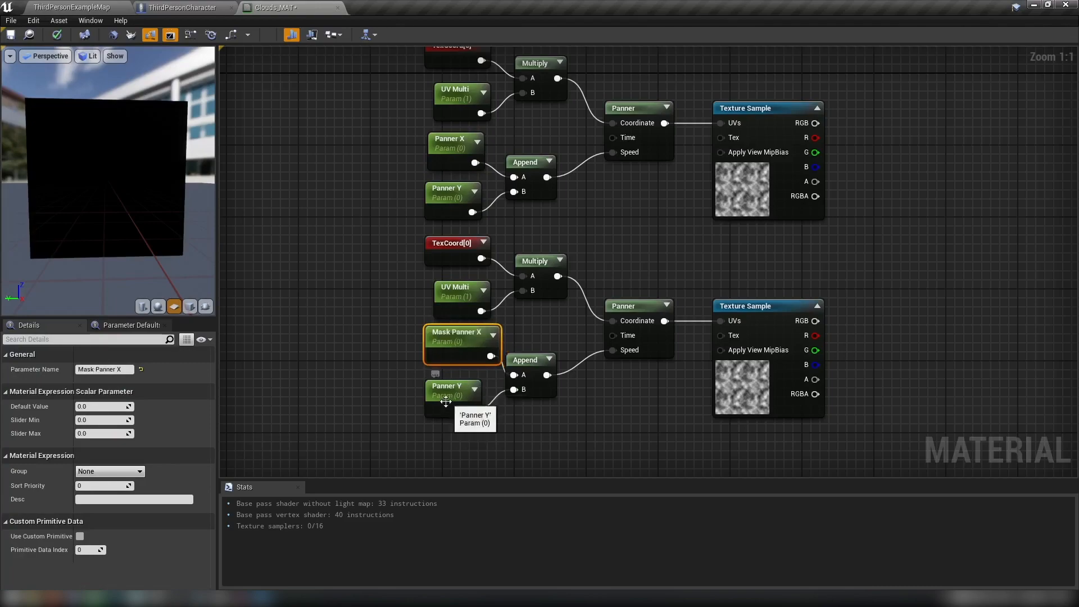
pyautogui.click(448, 385)
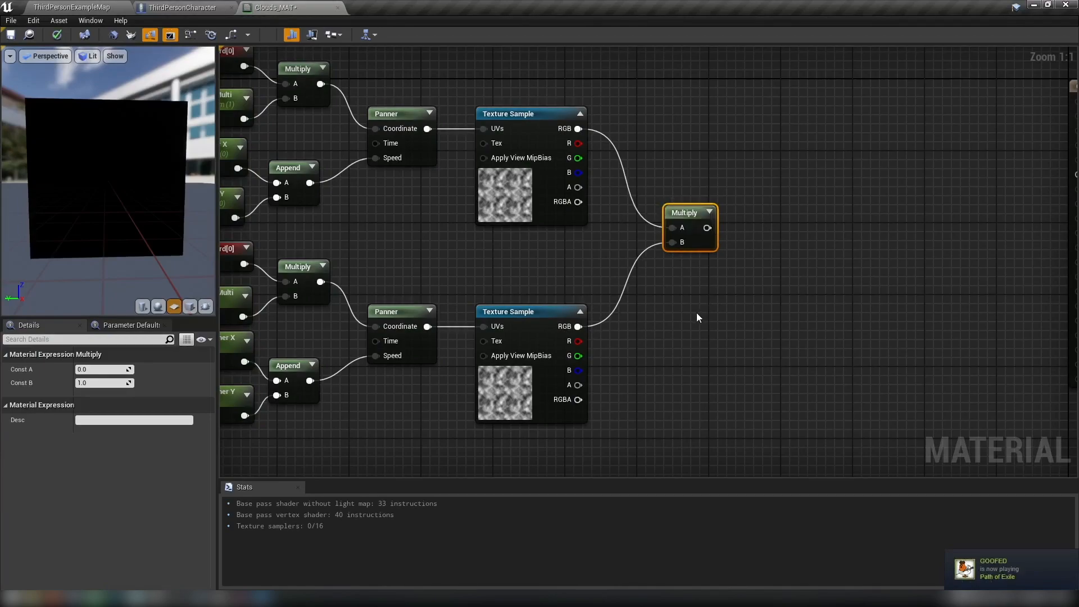
pyautogui.moveTo(700, 314)
pyautogui.write('Mask Multi')
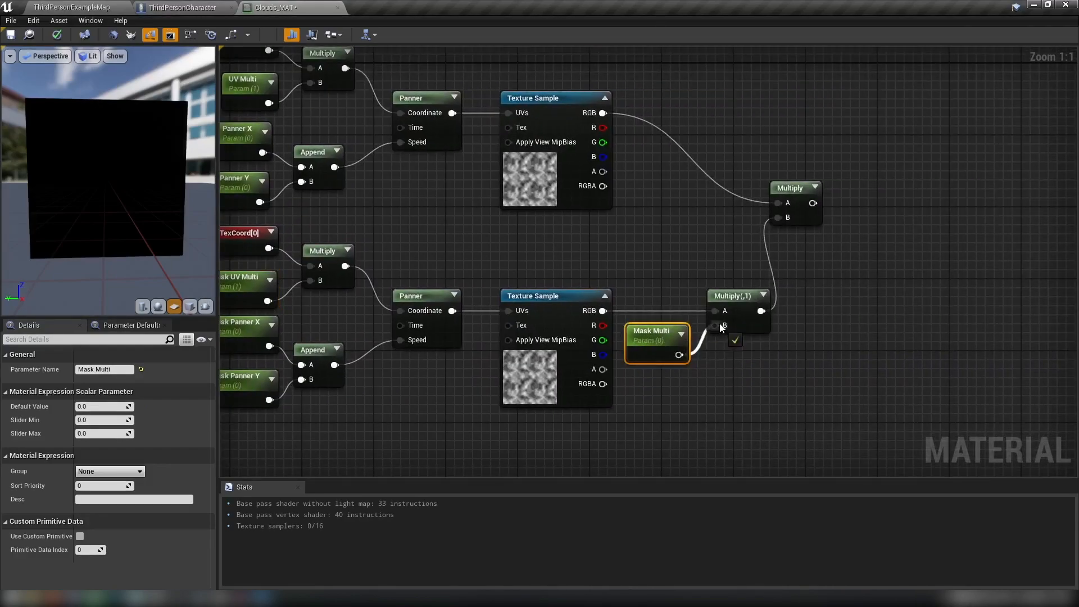
# - Set the Mask Multi parameter's default value to 1
pyautogui.write('1')
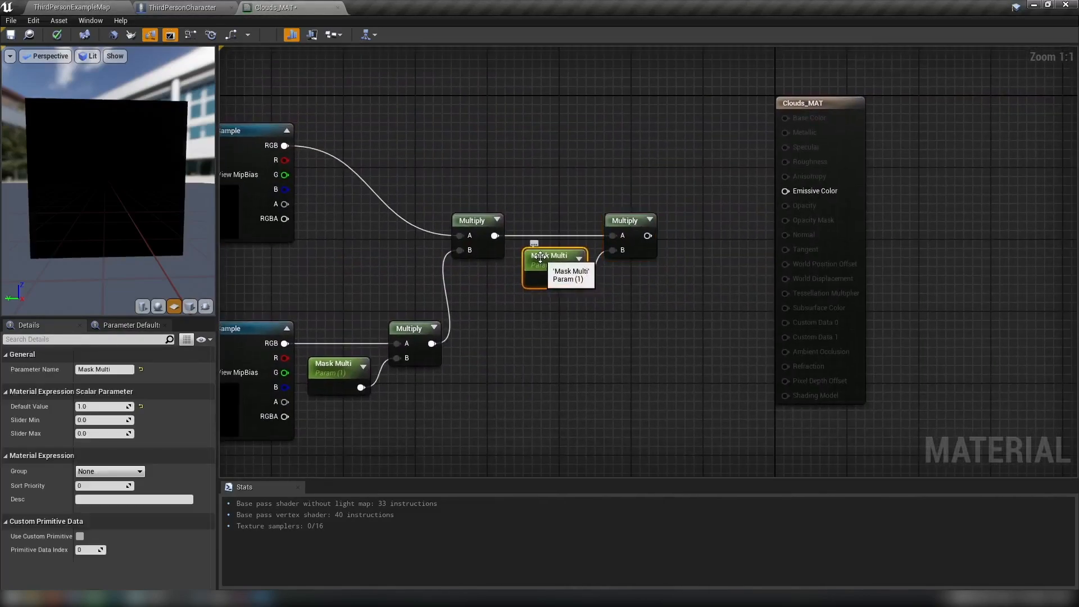
# - Rename the copied Mask Multi parameter to Texture Multi
pyautogui.doubleClick(549, 255)
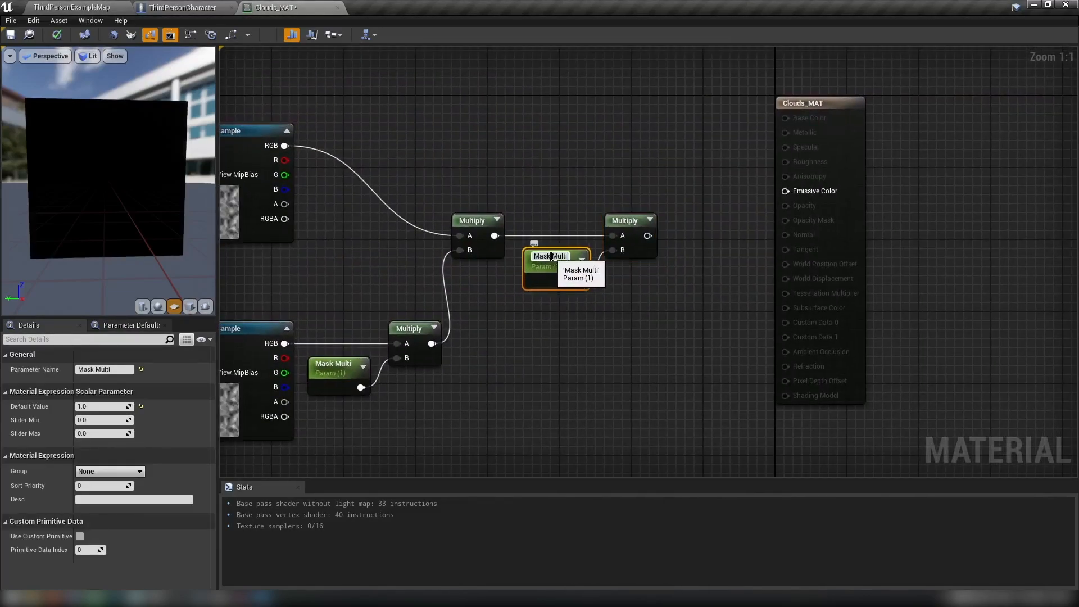
pyautogui.moveTo(551, 344)
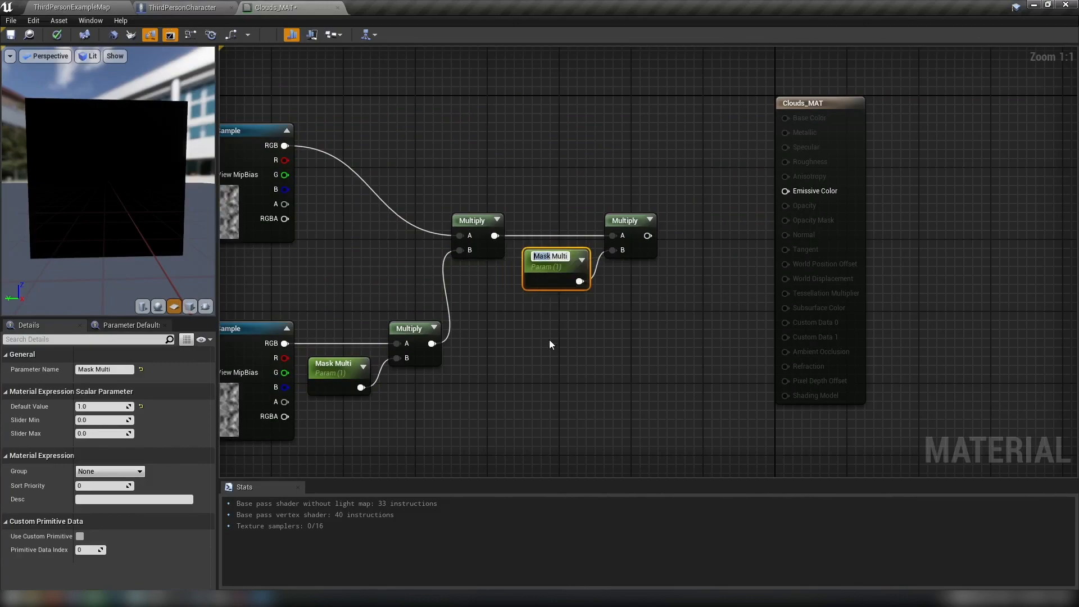
pyautogui.write('Texture Multi')
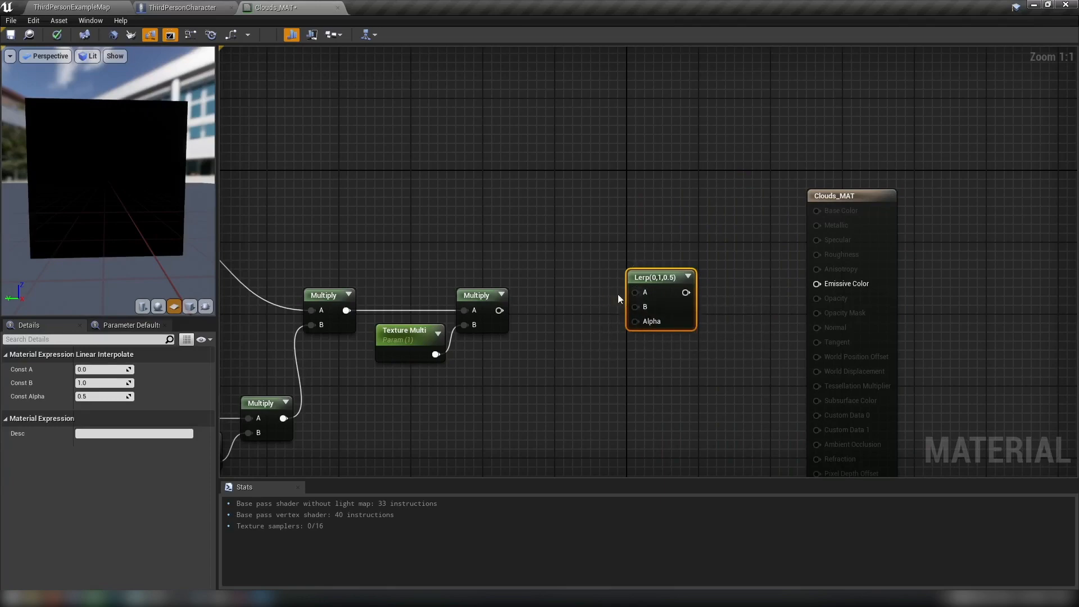
pyautogui.moveTo(777, 285)
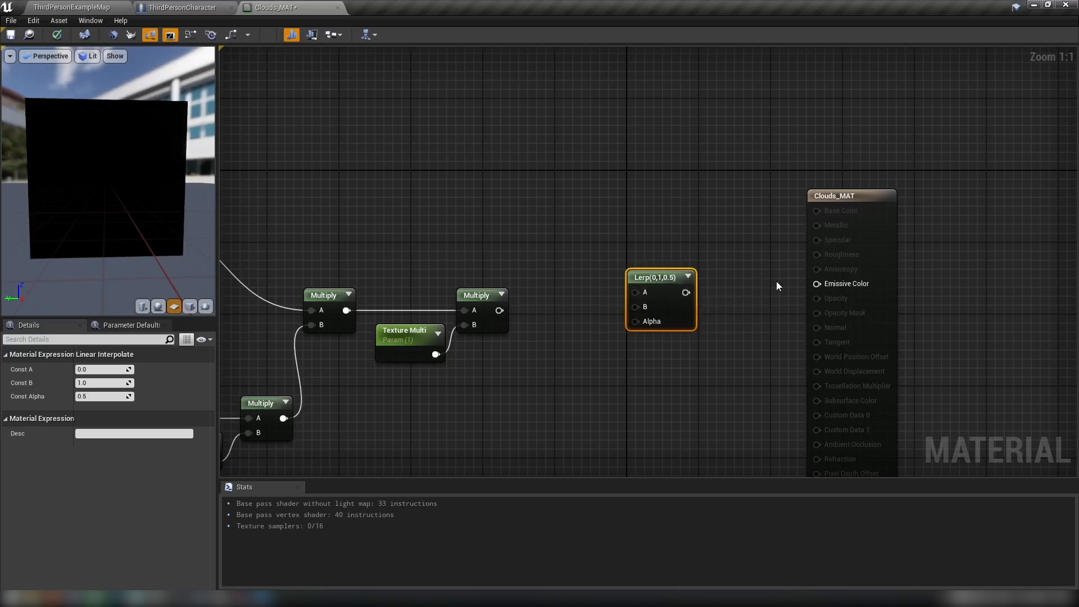
# - Wire the Lerp into Emissive Color and add a Texture Lerp scalar parameter for its Alpha
pyautogui.moveTo(686, 293); pyautogui.dragTo(801, 295)
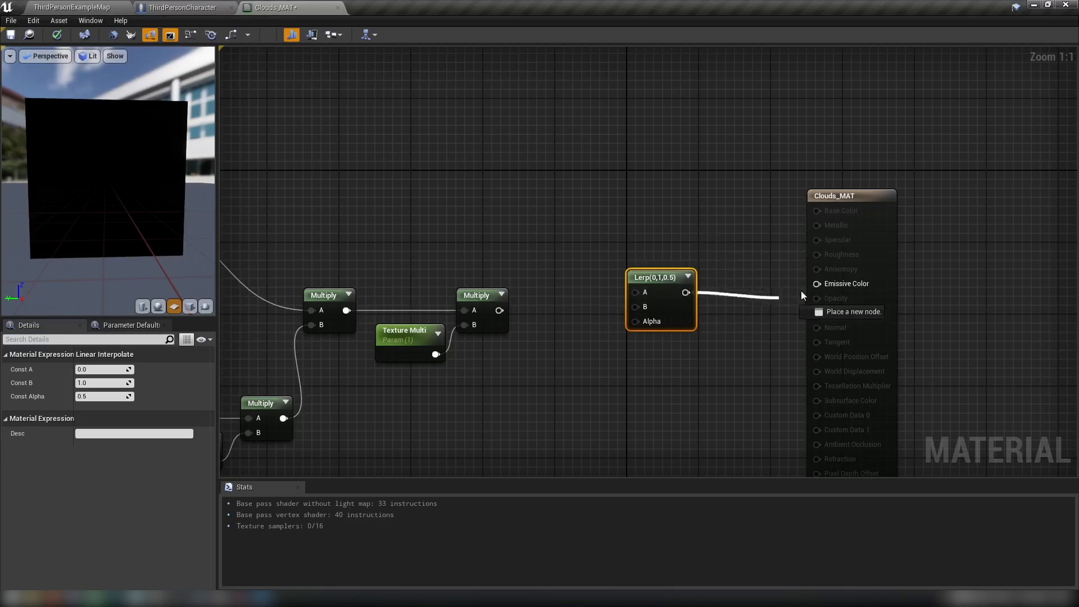
pyautogui.click(817, 283)
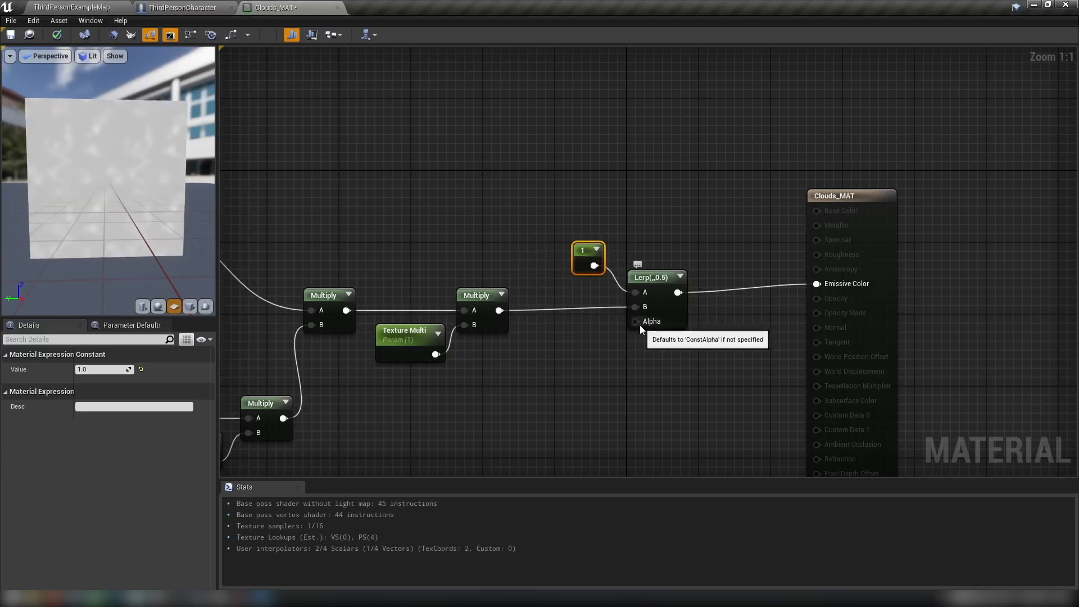
pyautogui.write('scal')
pyautogui.write('Texture Lerp')
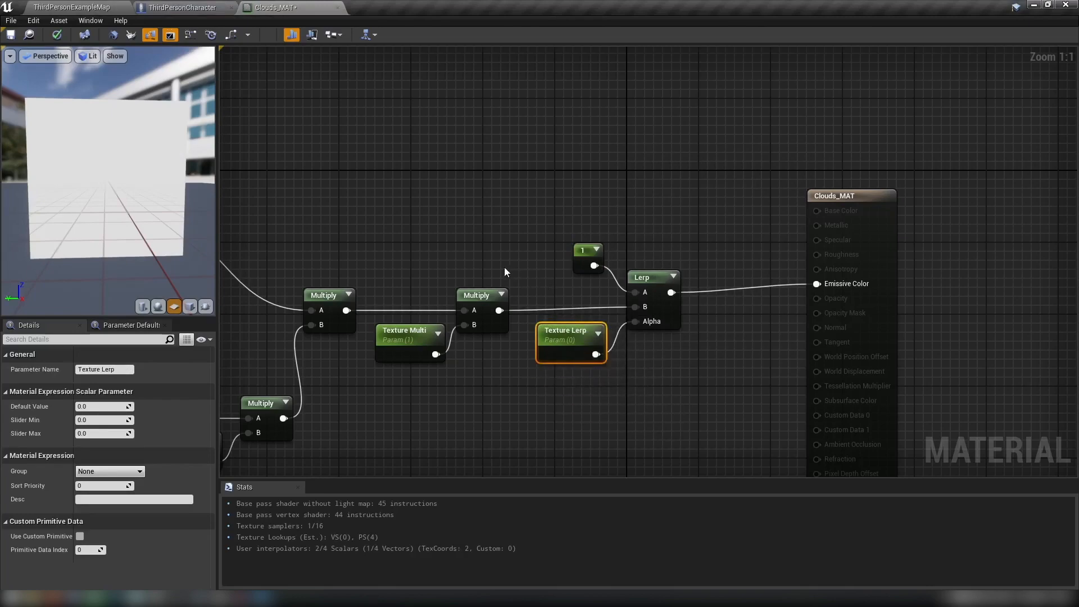
pyautogui.moveTo(10, 35)
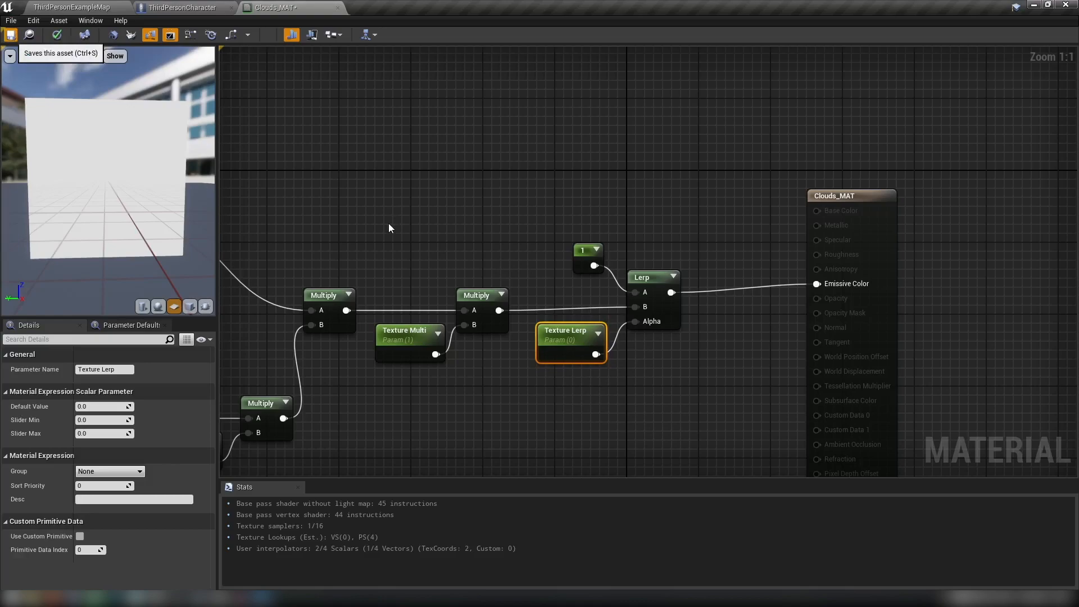
# - Save Clouds_MAT and switch back to the ThirdPersonExampleMap level tab
pyautogui.click(11, 35)
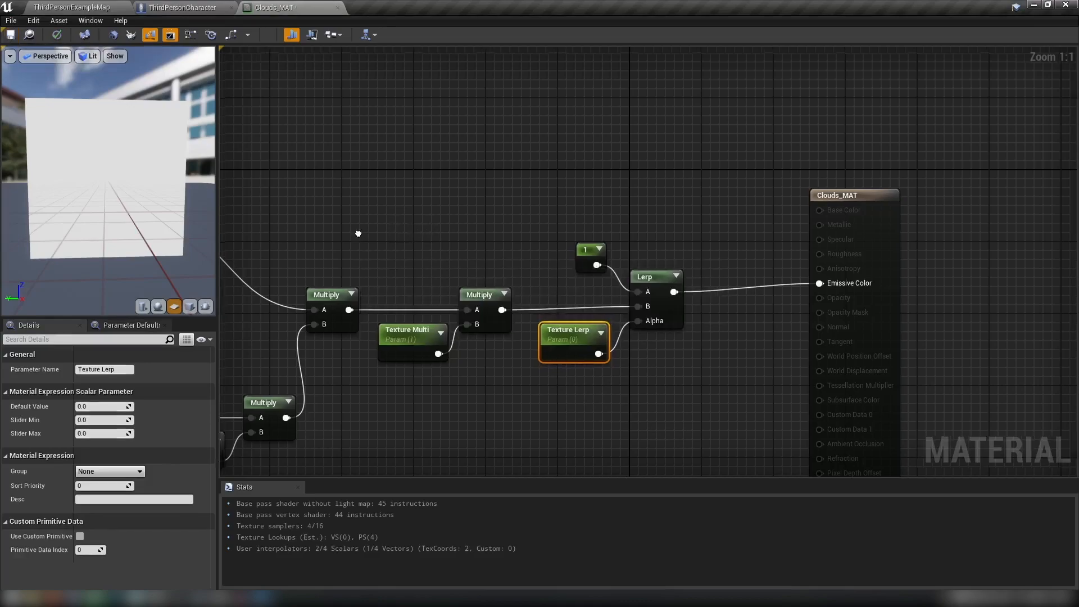
pyautogui.scroll(-3)
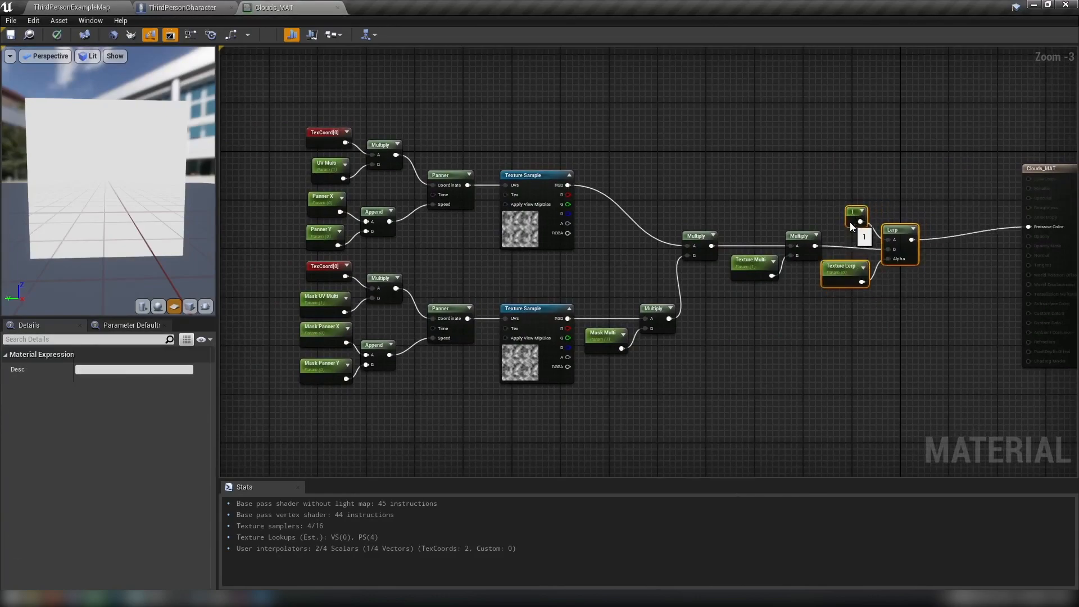
pyautogui.click(856, 221)
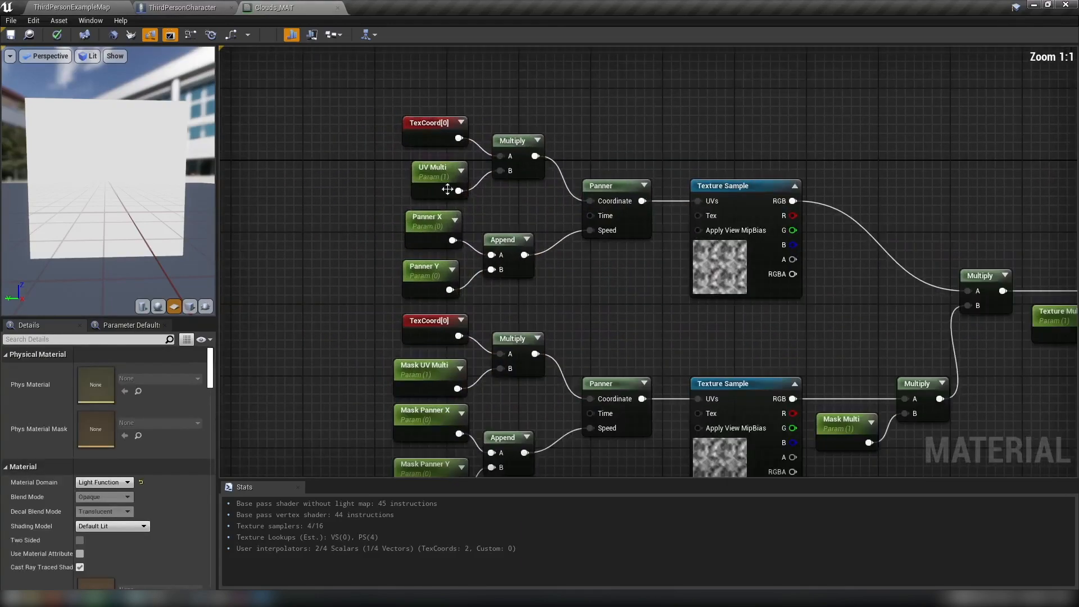
pyautogui.scroll(-3)
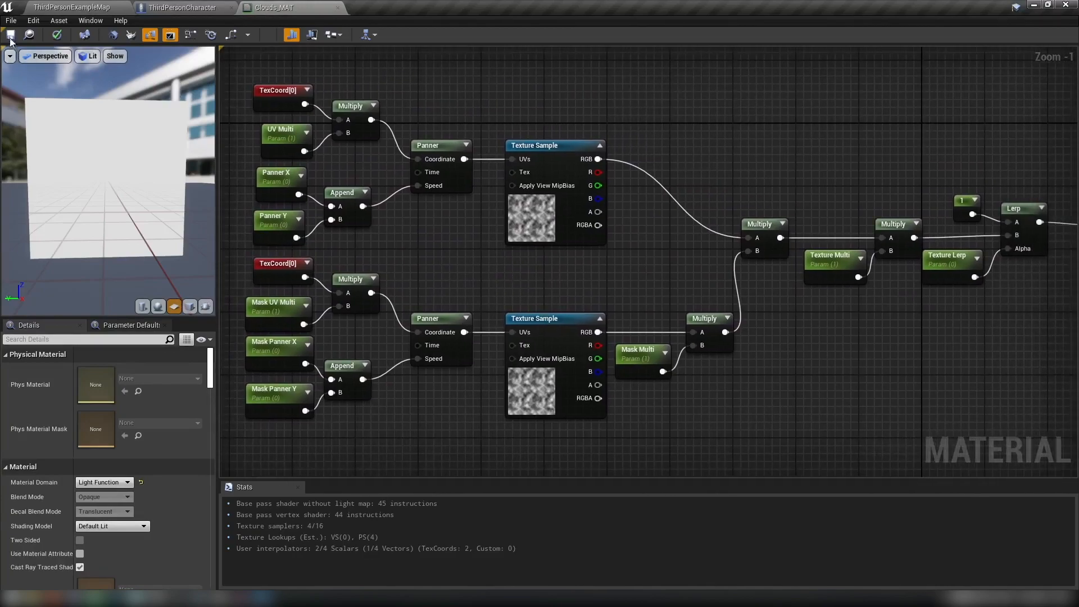
pyautogui.moveTo(423, 251)
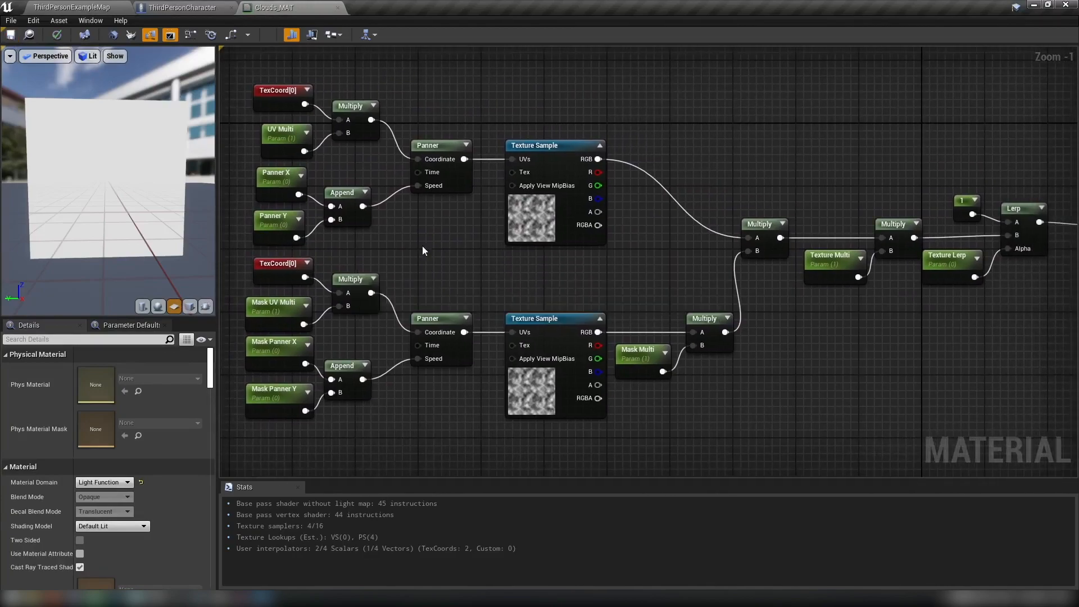
pyautogui.click(72, 7)
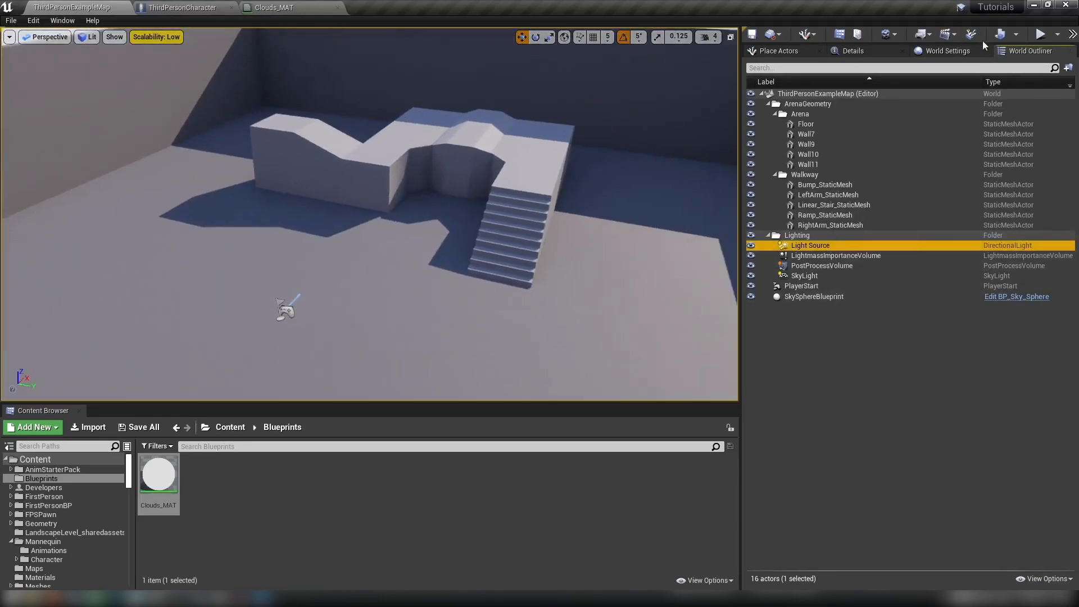
# - Show the Light Source's Details and scroll to its Light Function settings
pyautogui.click(853, 50)
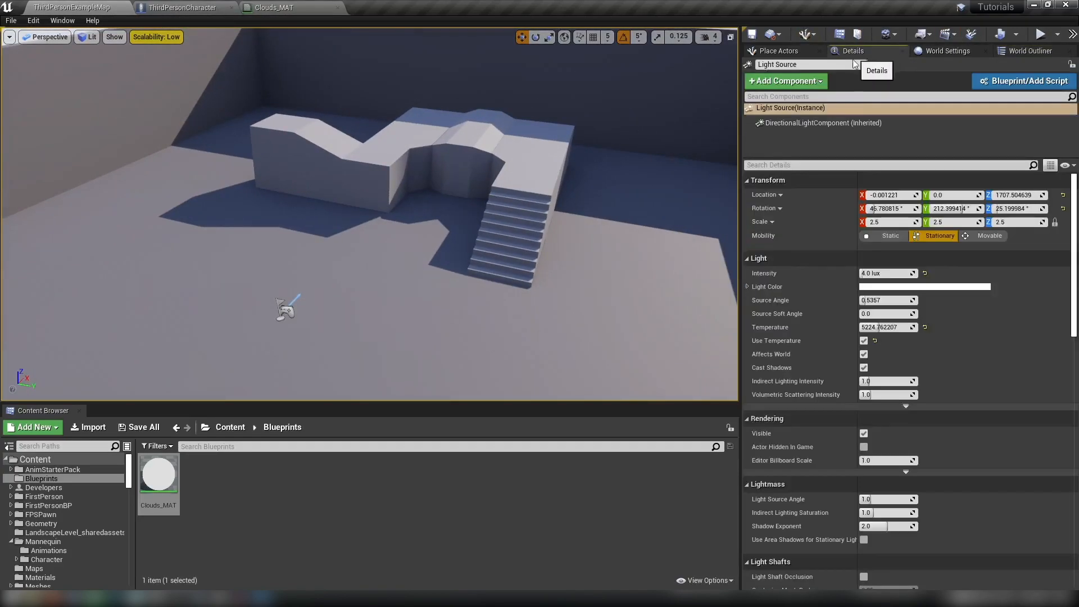
pyautogui.scroll(-3)
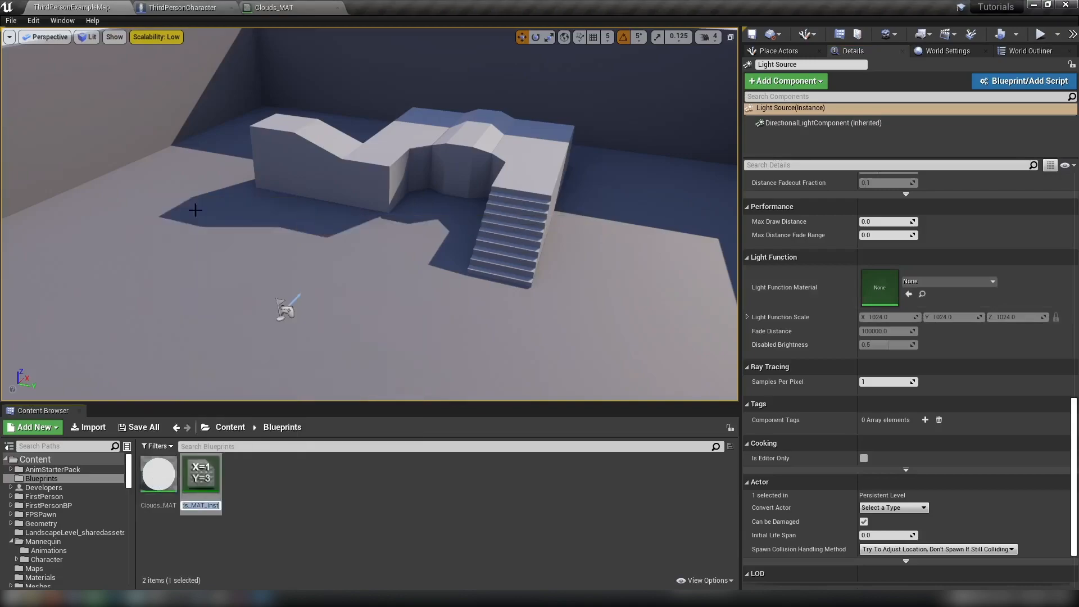
pyautogui.moveTo(200, 473)
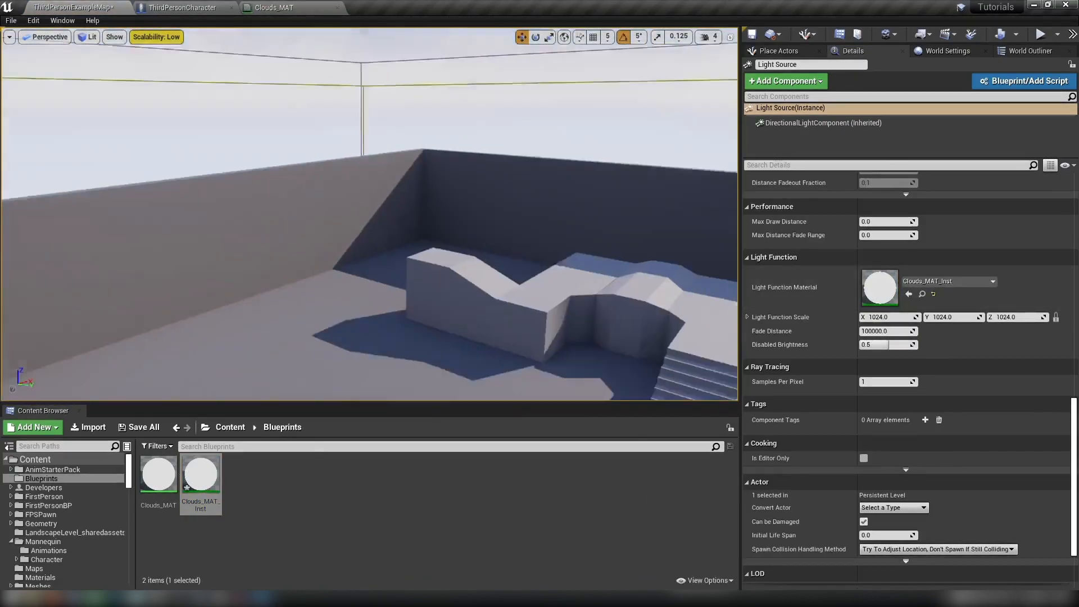
# - Bring up Clouds_MAT_Inst in the material instance editor
pyautogui.doubleClick(201, 474)
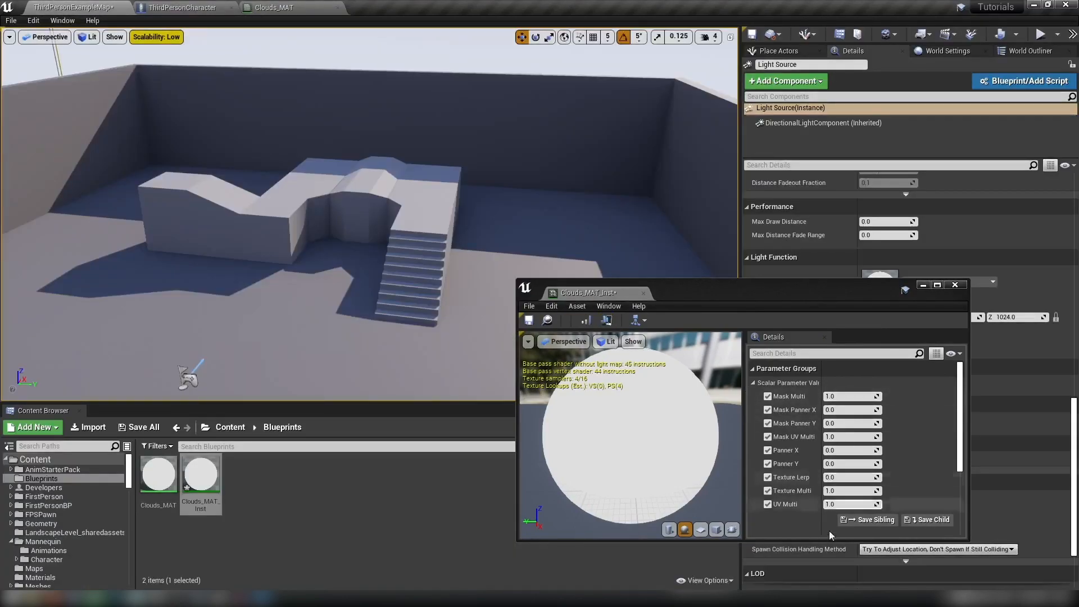
pyautogui.moveTo(467, 410)
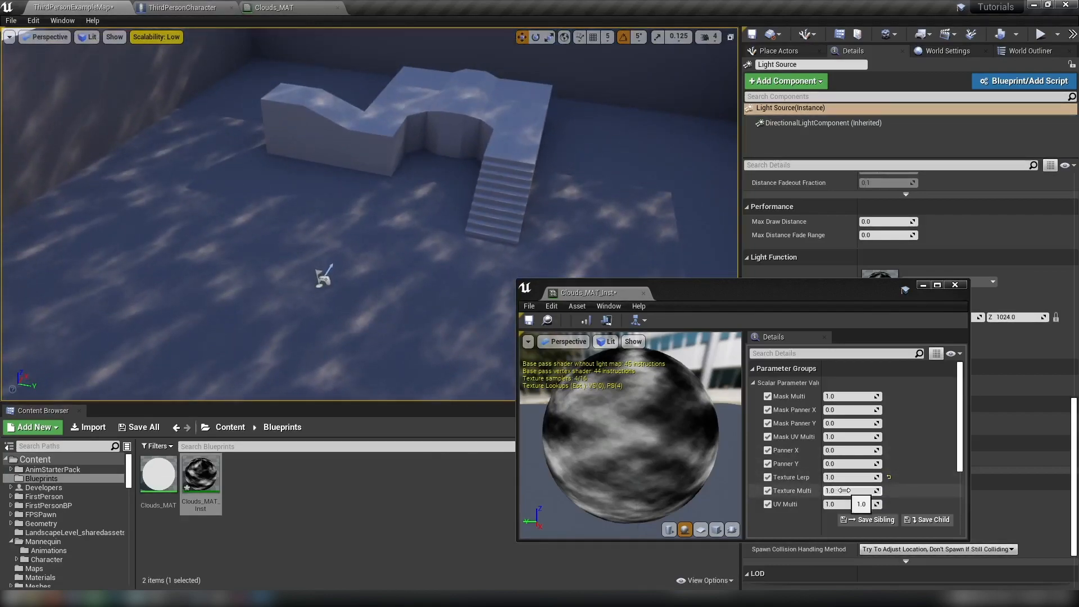
# - Retune the multiplier and UV tiling fields to values like 5.885697, 2.824049, 9.276691, 1.033755 and 9.377813
pyautogui.write('5.885697')
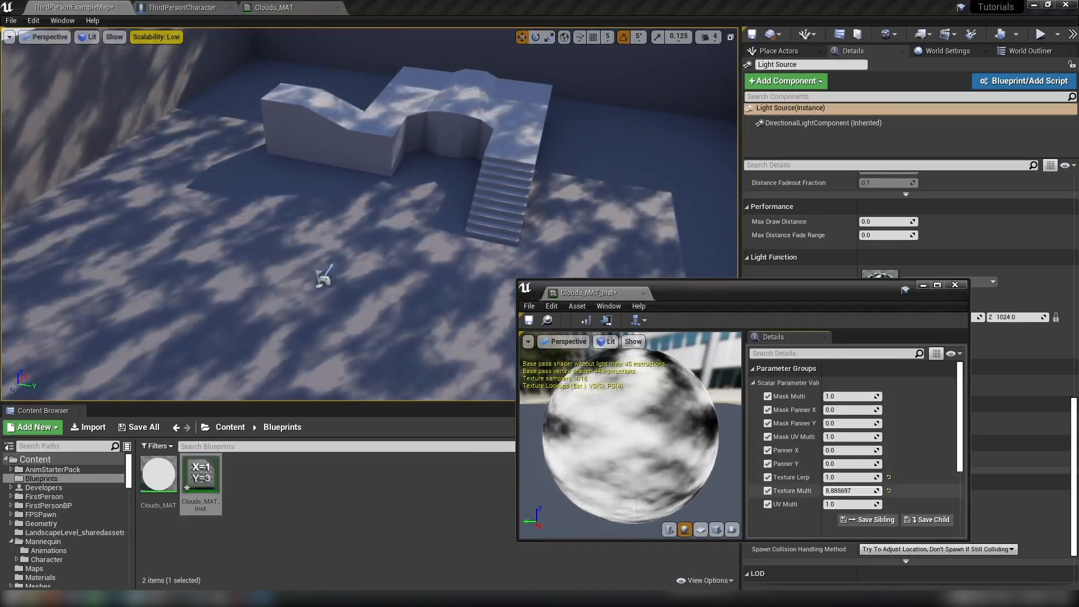
pyautogui.write('2.824049')
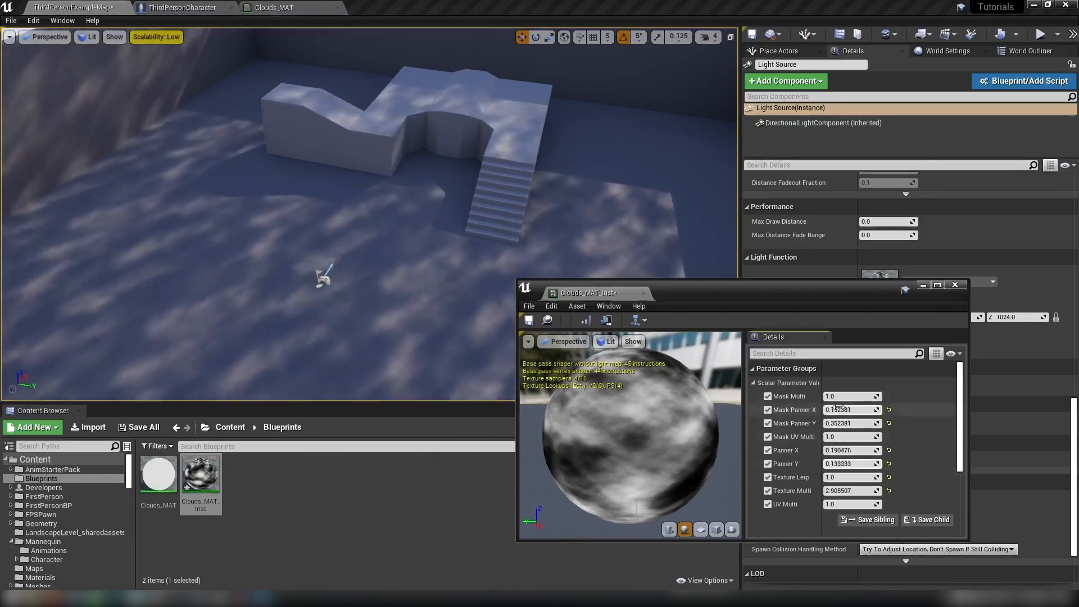
pyautogui.write('9.276691')
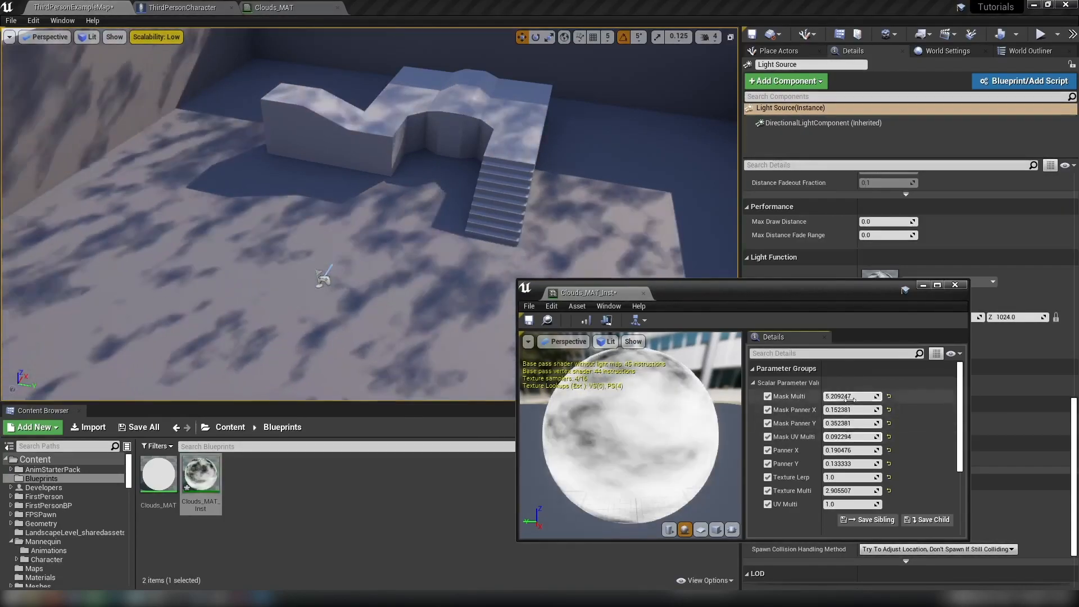
pyautogui.write('1.033755')
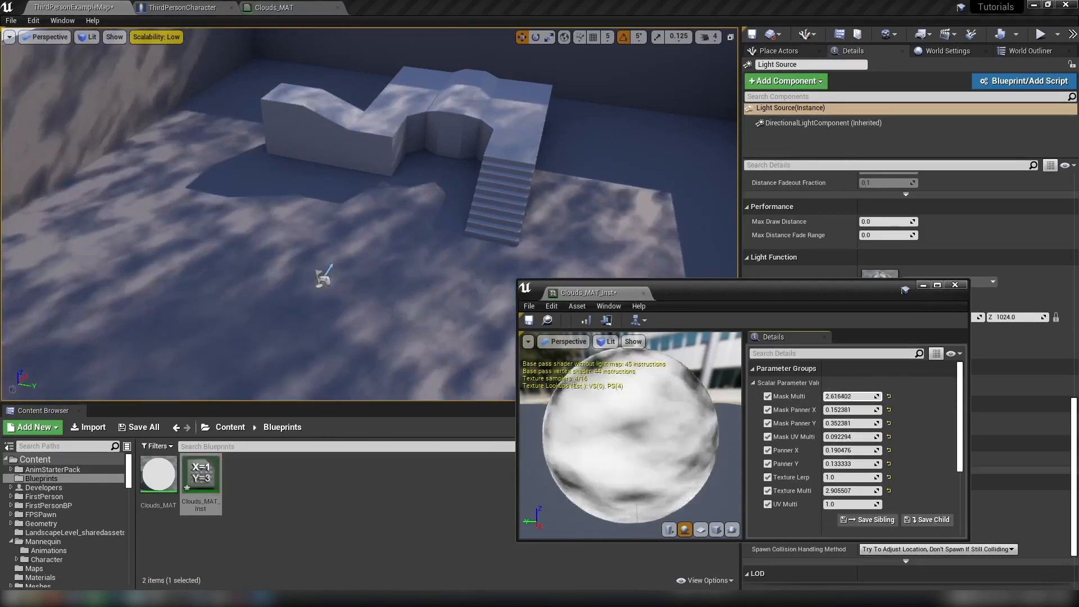
pyautogui.write('9.377813')
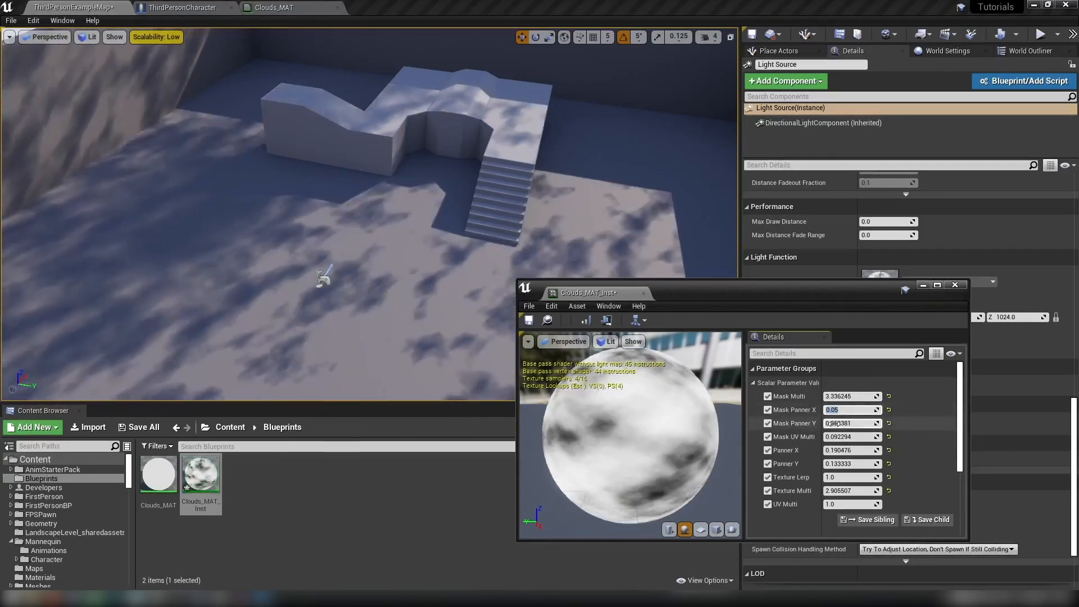
# - Set slow panning speeds of 0.05, 0.01 and 0.1 and a value of 2.201101 for softer cloud shadows
pyautogui.write('0.05')
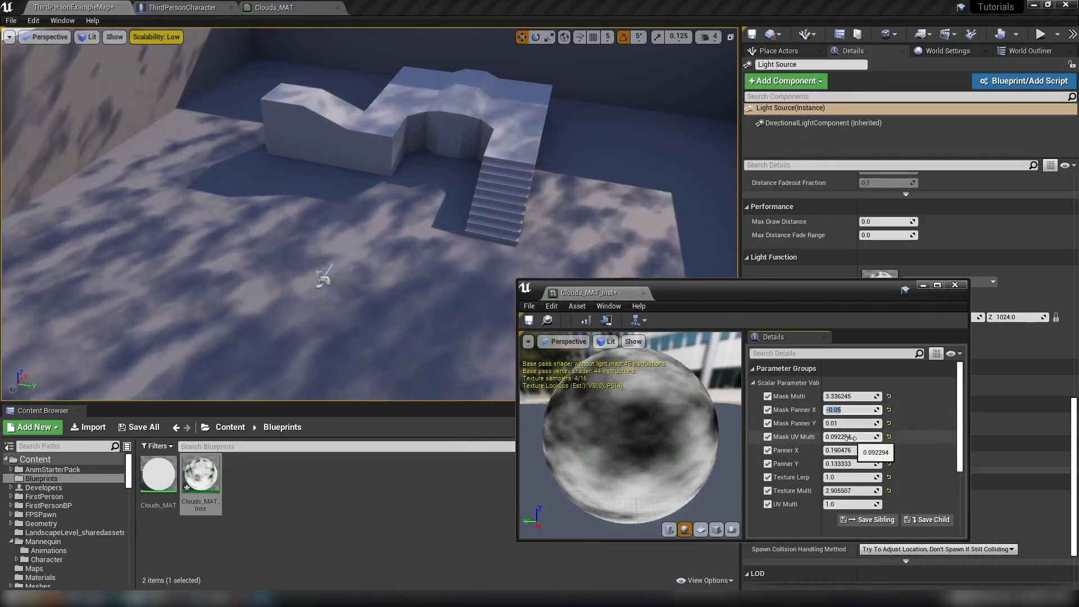
pyautogui.write('0.01')
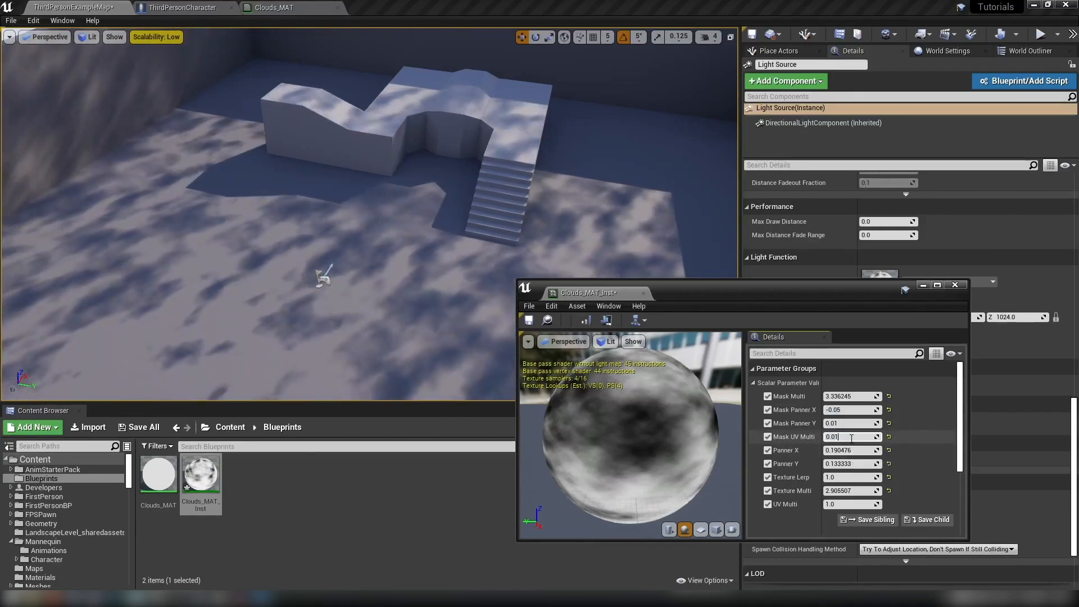
pyautogui.write('0.1')
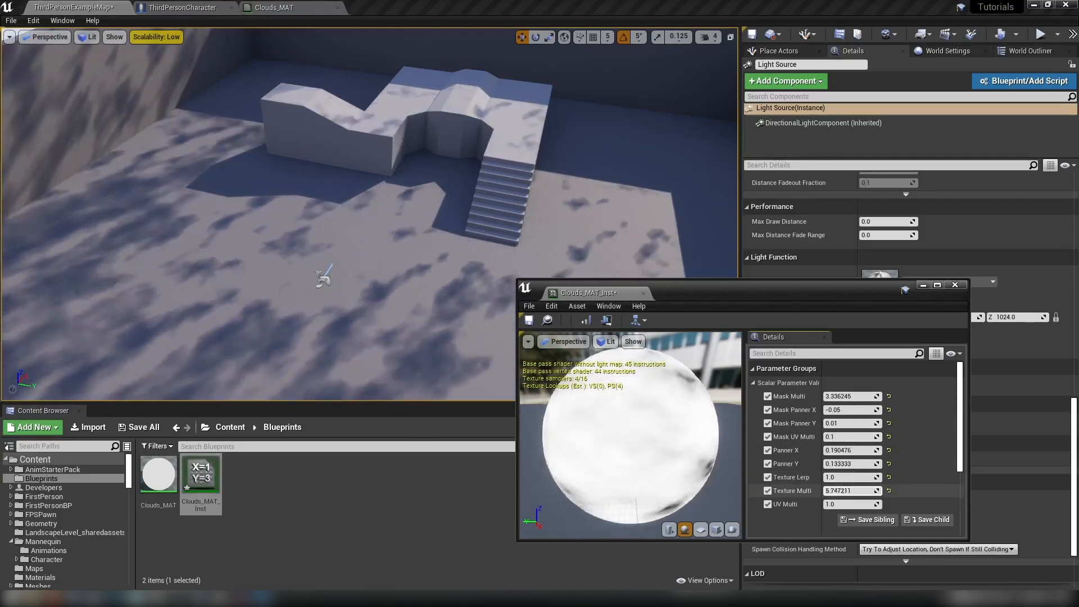
pyautogui.write('2.201101')
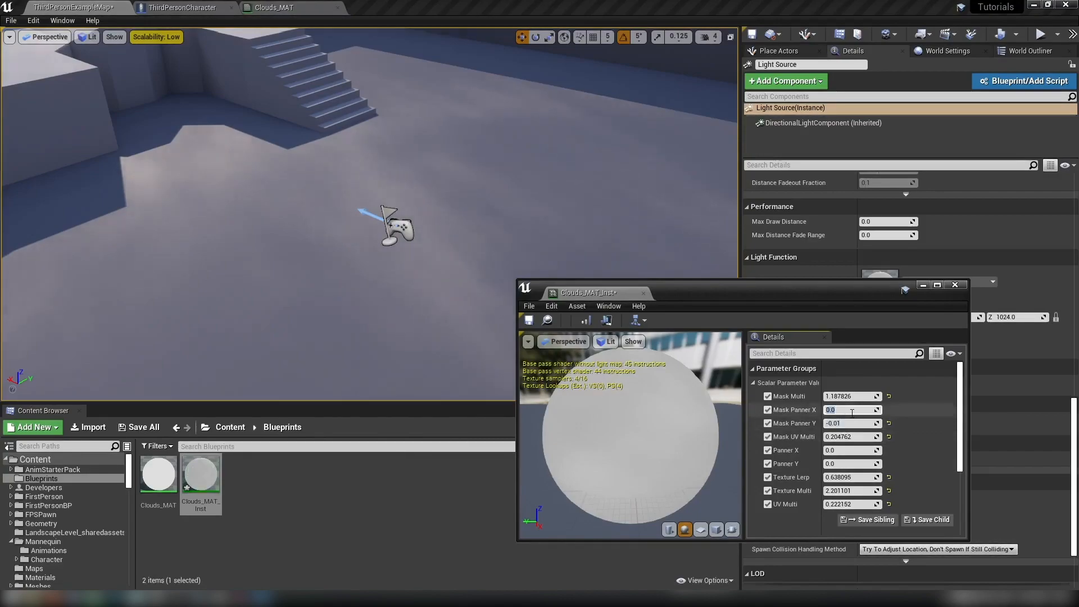
# - Set Mask Panner X to 0.02 and start playing the level to test the clouds
pyautogui.write('0.02')
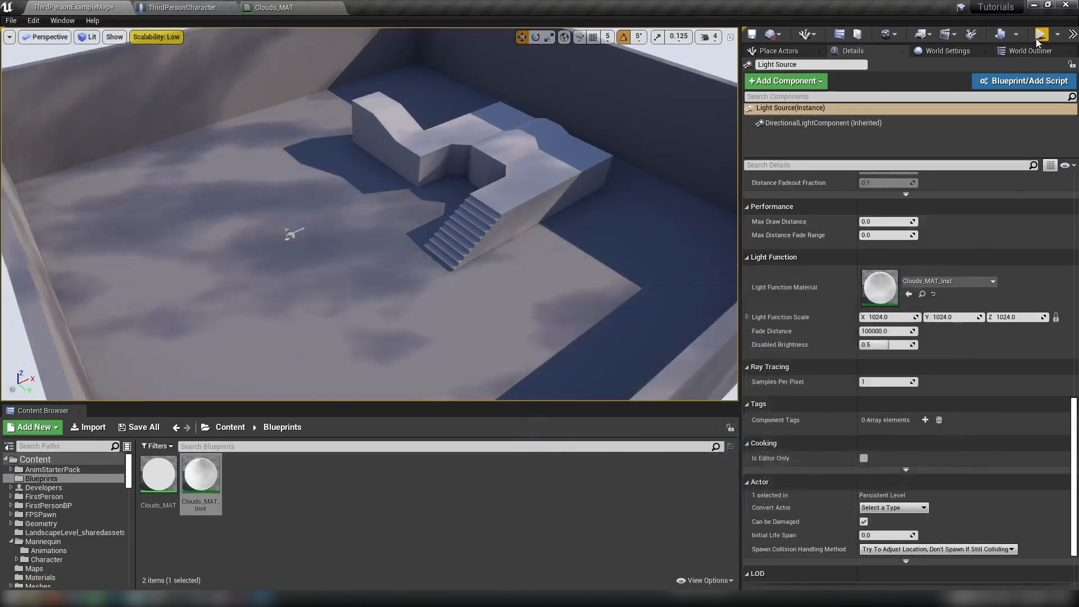
pyautogui.click(1041, 35)
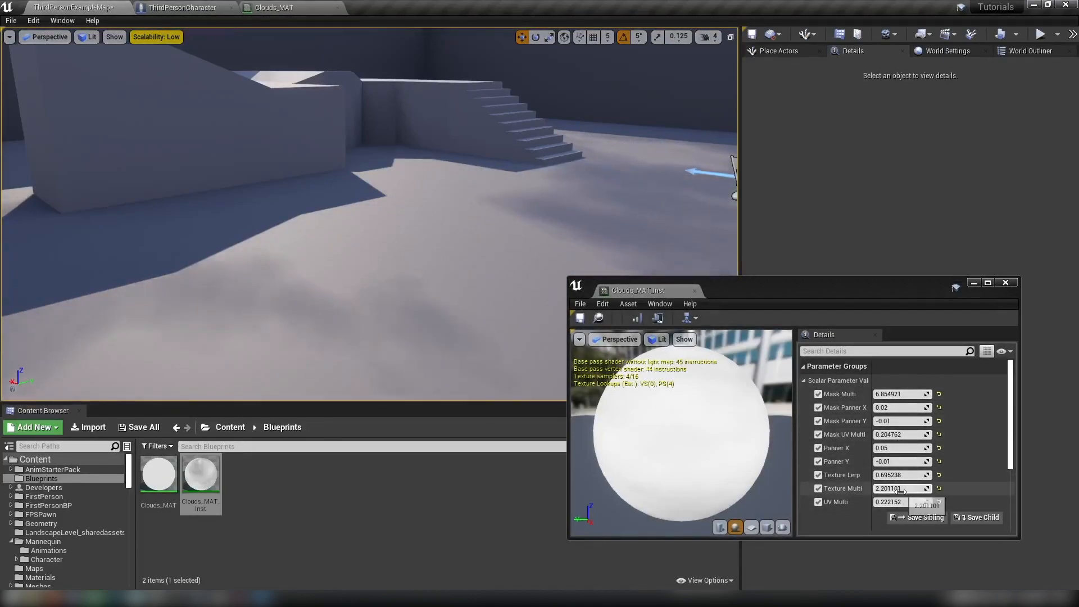
# - Adjust a cloud value to 1.038643 while playing, then close the Clouds_MAT_Inst editor
pyautogui.write('1.038643')
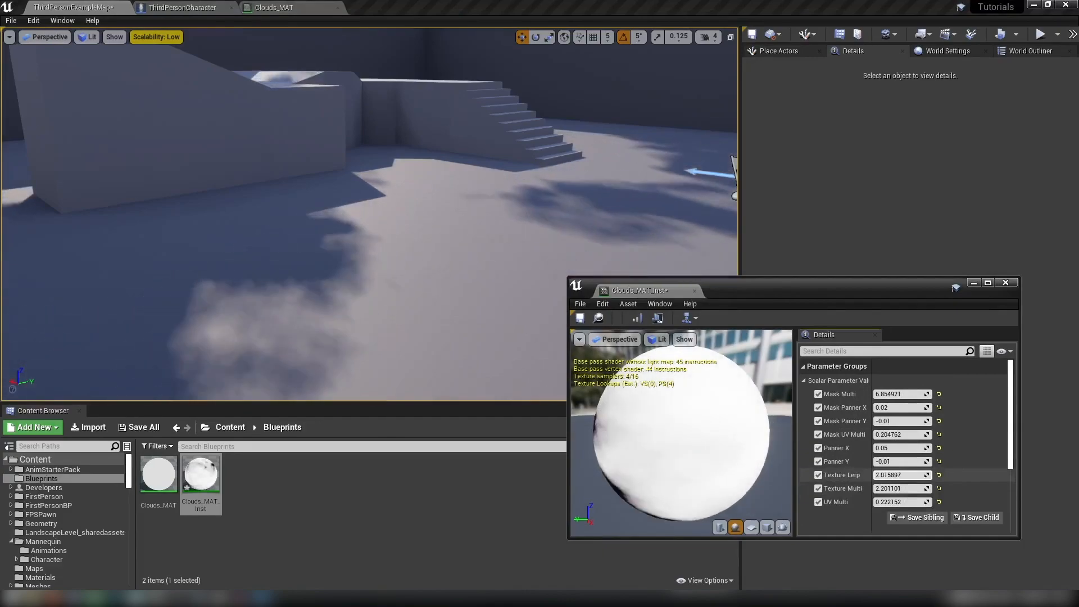
pyautogui.click(1041, 33)
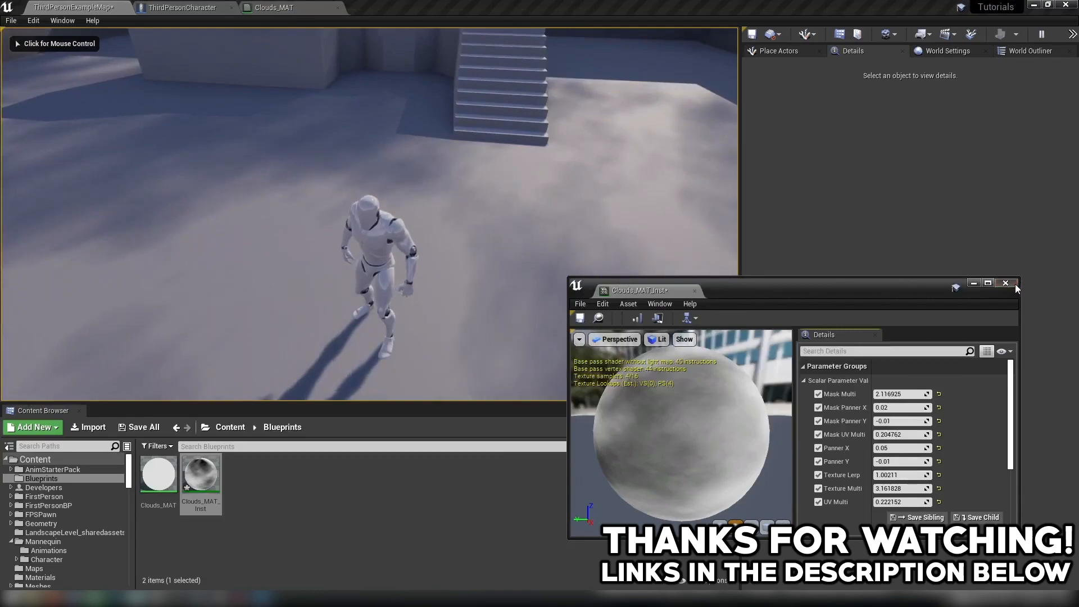
pyautogui.click(1005, 283)
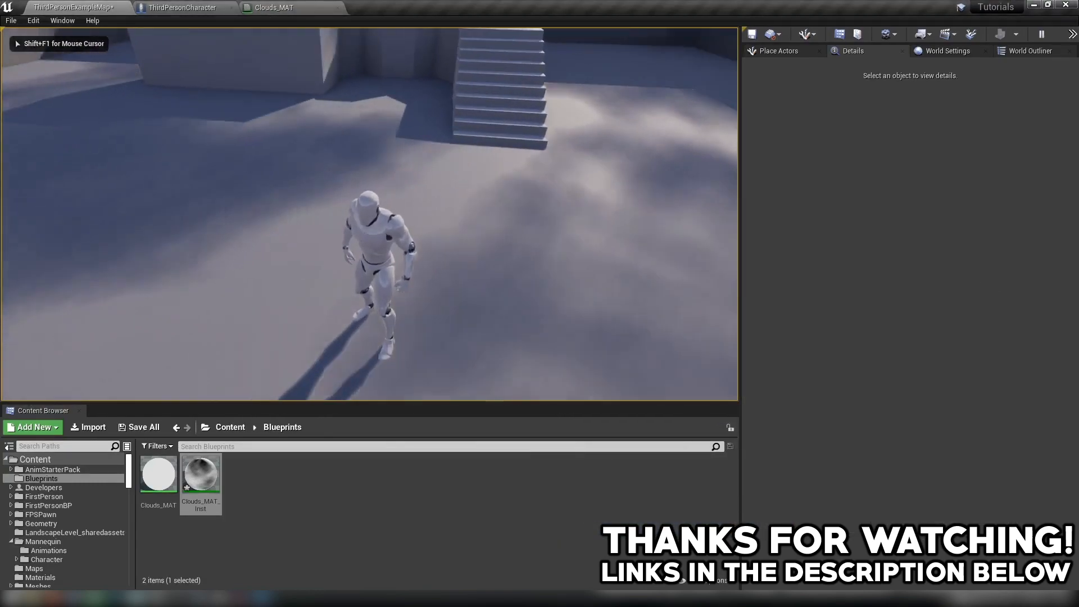